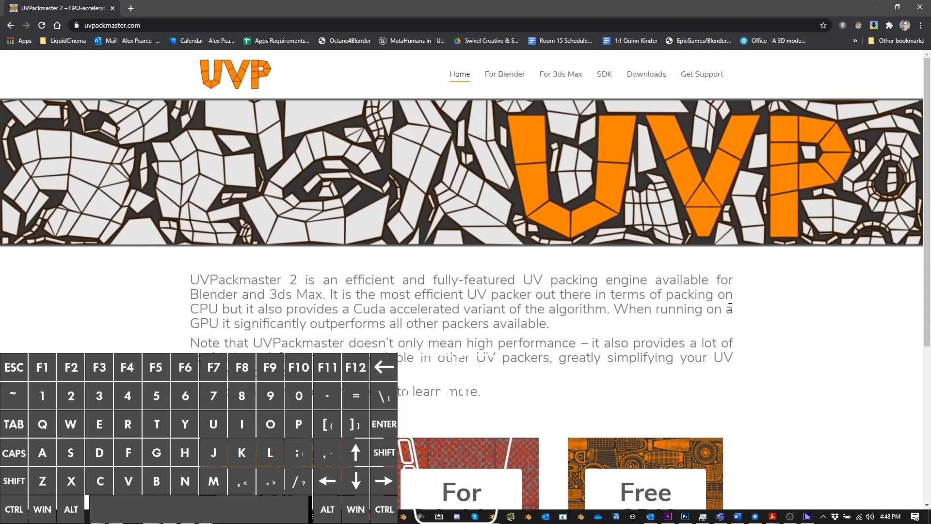
{"action": "mouse_move", "coordinate": [725, 302]}
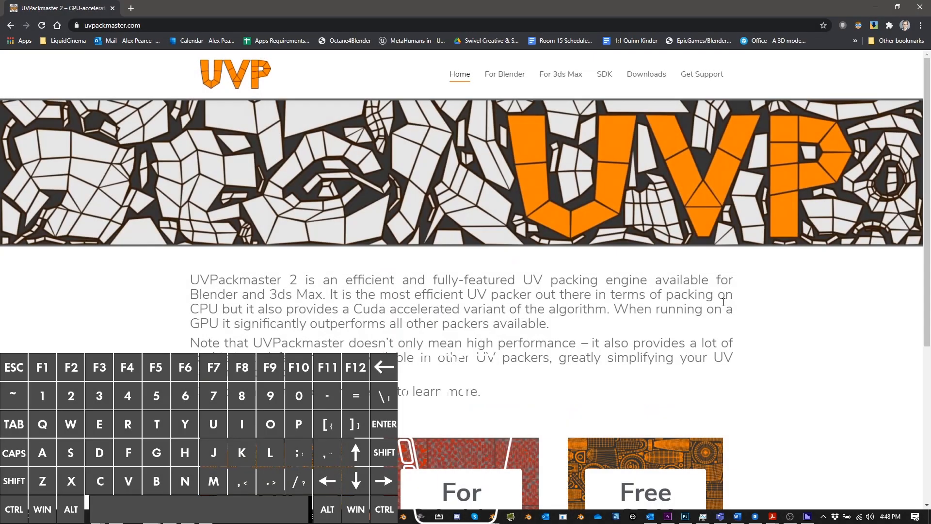
{"action": "mouse_move", "coordinate": [643, 217]}
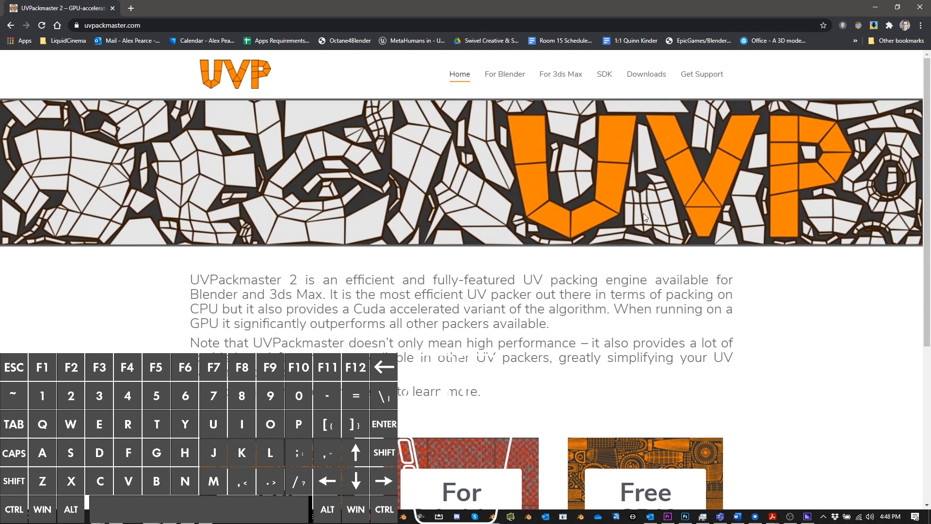
- Browse the UVPackmaster for Blender page's slideshow, then open its Blender Market listing
{"action": "left_click", "coordinate": [110, 25]}
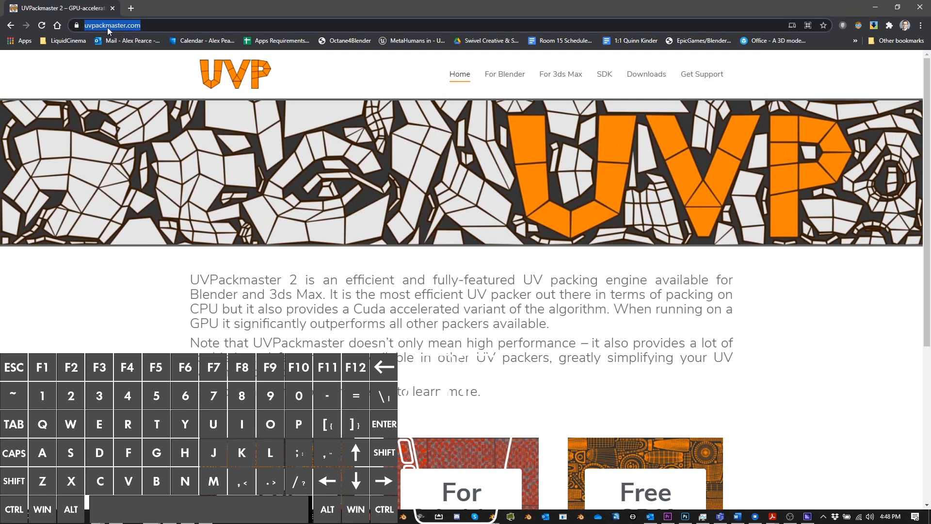
{"action": "left_click", "coordinate": [504, 74]}
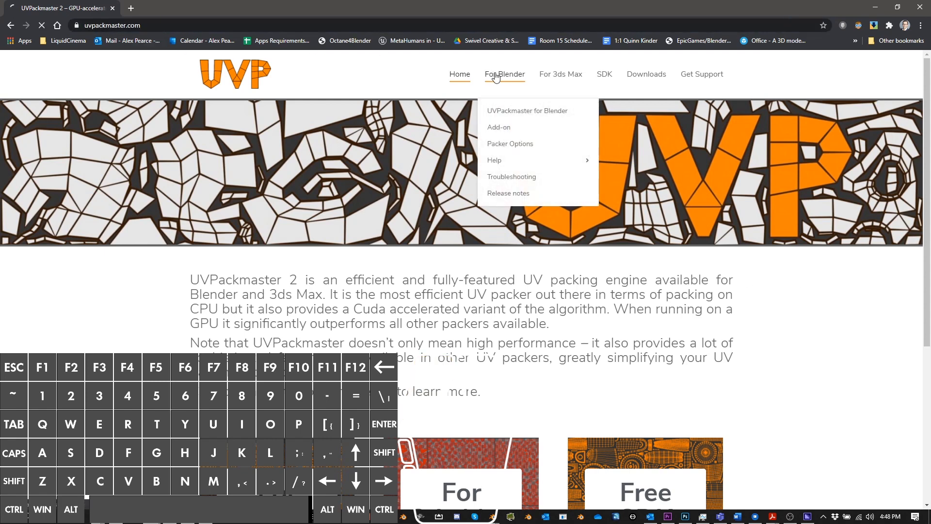
{"action": "left_click", "coordinate": [526, 111]}
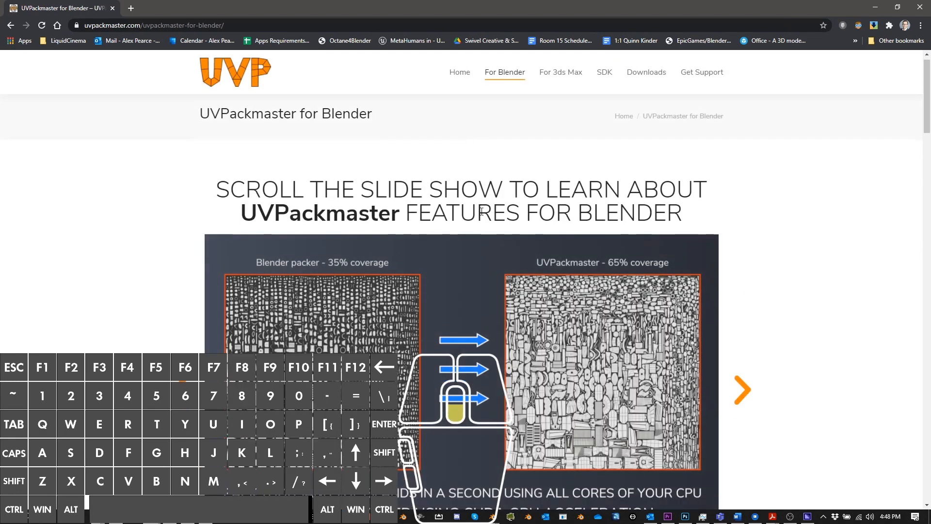
{"action": "scroll", "scroll_direction": "down", "scroll_amount": 3}
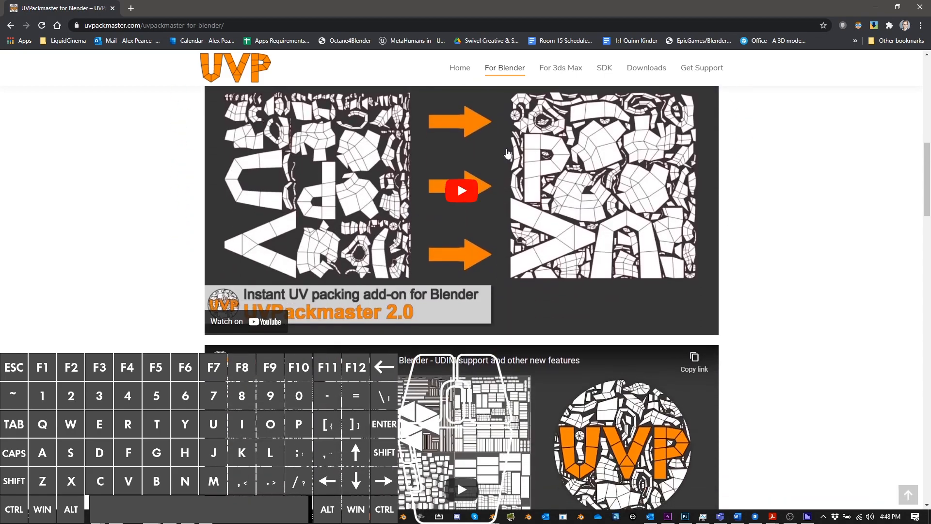
{"action": "scroll", "scroll_direction": "down", "scroll_amount": 3}
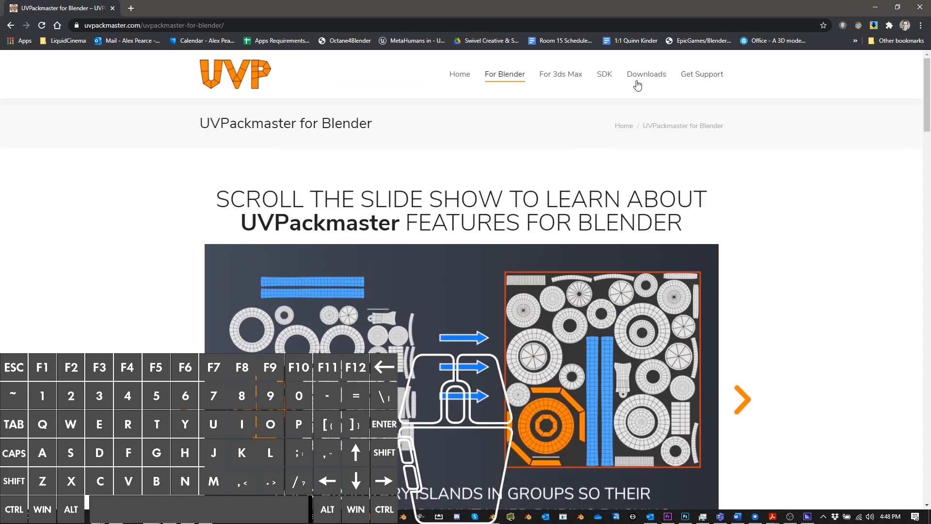
{"action": "mouse_move", "coordinate": [661, 101]}
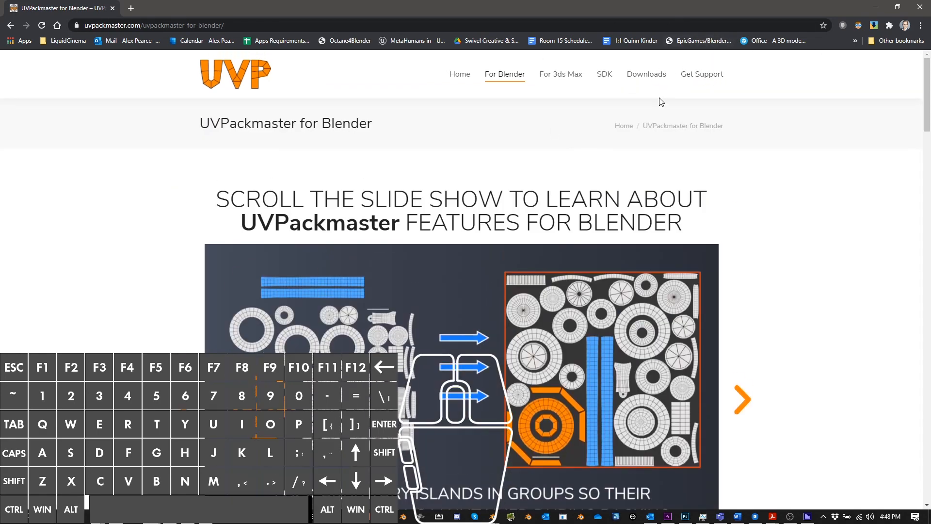
{"action": "left_click", "coordinate": [701, 74]}
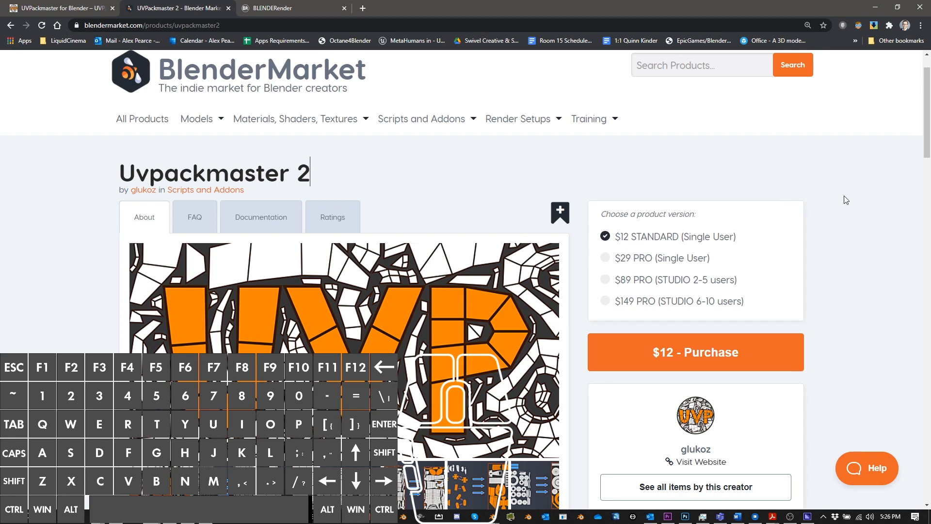
- Scroll the Uvpackmaster 2 listing down to its 800+ sales and five-star rating
{"action": "scroll", "scroll_direction": "down", "scroll_amount": 3}
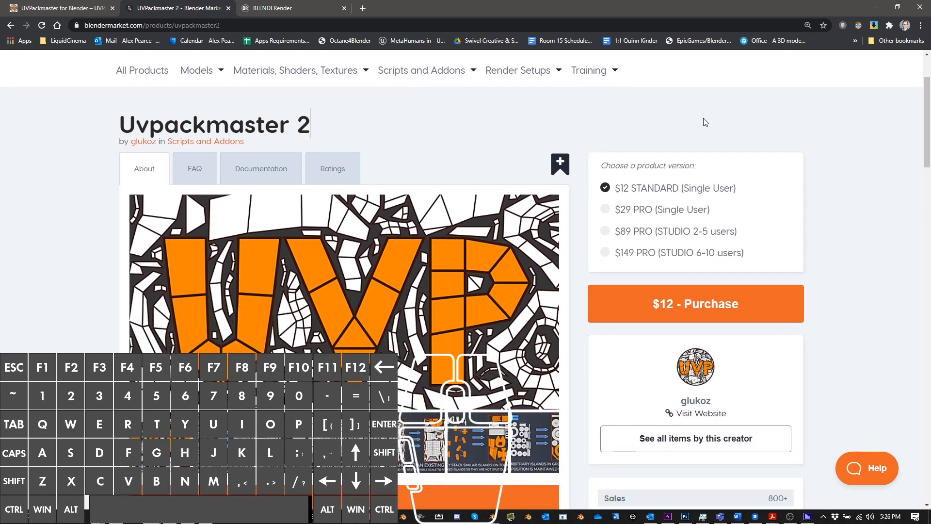
{"action": "mouse_move", "coordinate": [913, 207]}
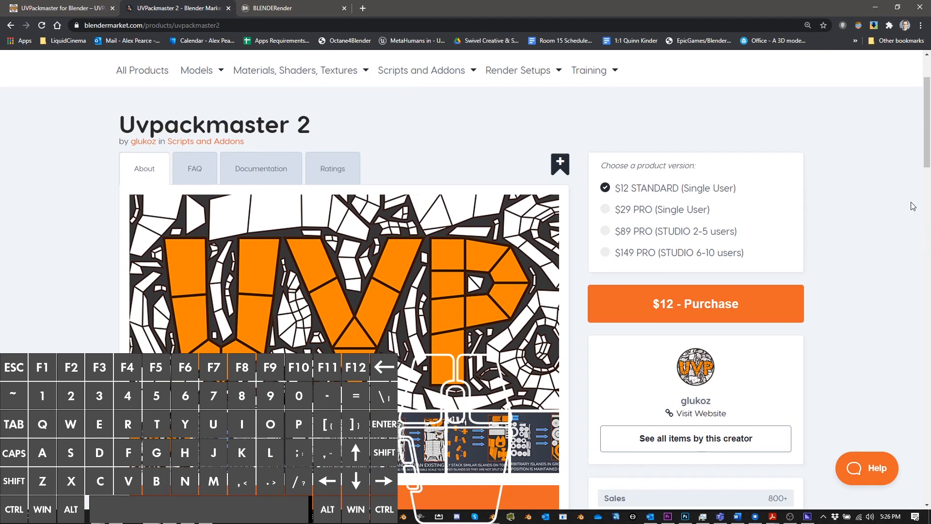
{"action": "scroll", "scroll_direction": "down", "scroll_amount": 3}
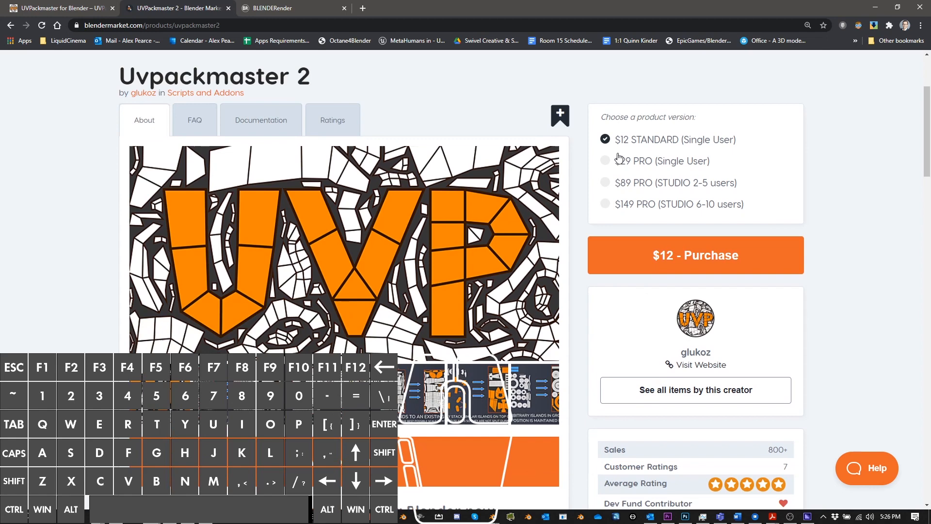
{"action": "mouse_move", "coordinate": [863, 164]}
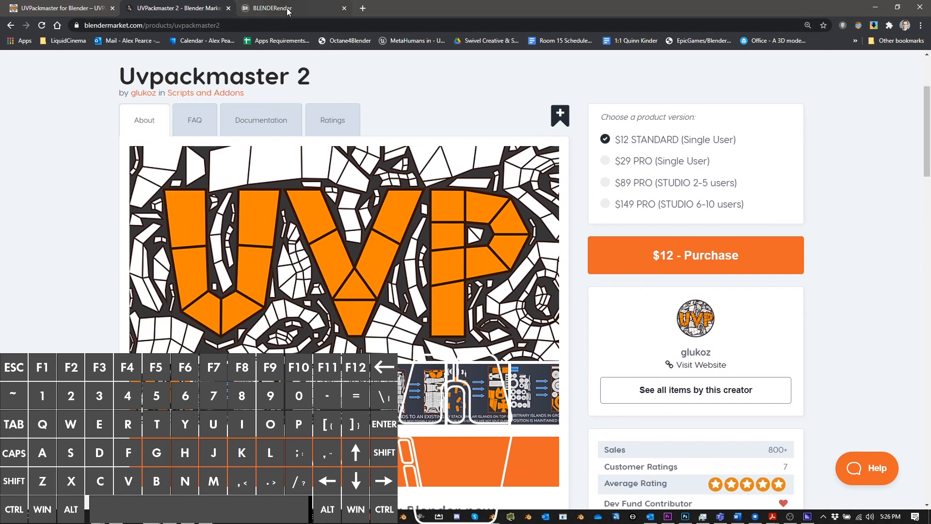
- Switch to the BLENDERRender store tab, select its web address, and scroll the page
{"action": "left_click", "coordinate": [272, 8]}
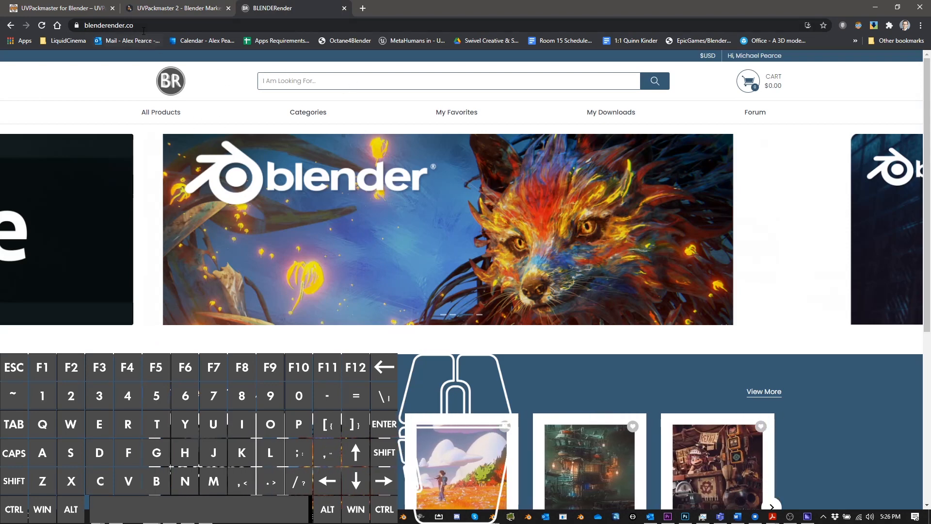
{"action": "left_click", "coordinate": [119, 24]}
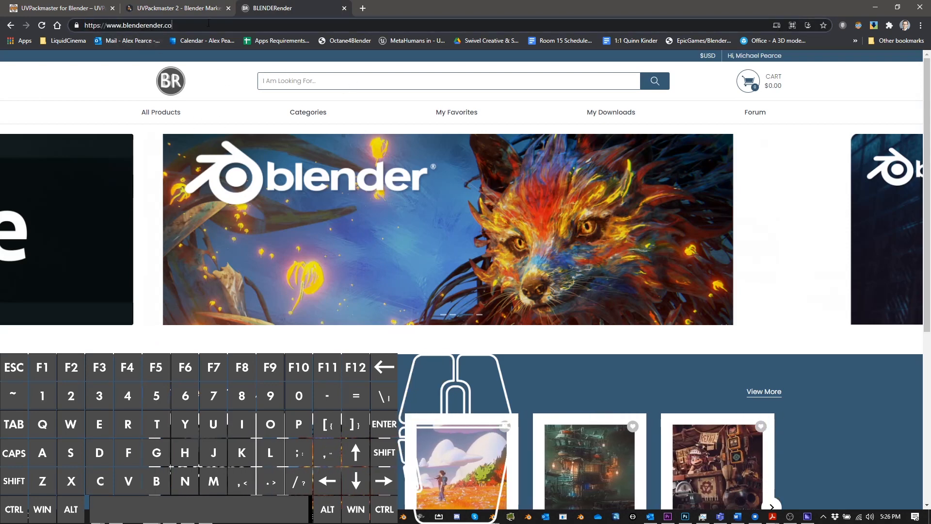
{"action": "scroll", "scroll_direction": "down", "scroll_amount": 3}
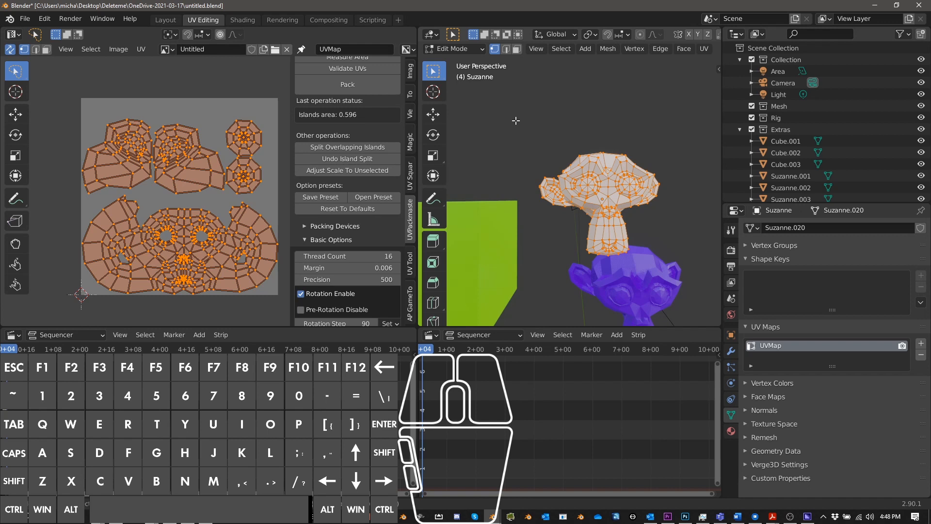
{"action": "mouse_move", "coordinate": [512, 177]}
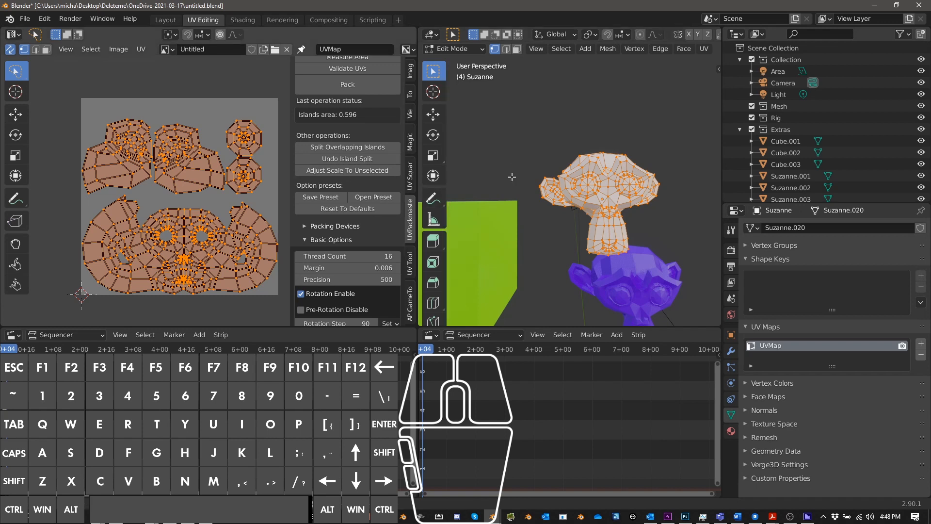
{"action": "mouse_move", "coordinate": [594, 183]}
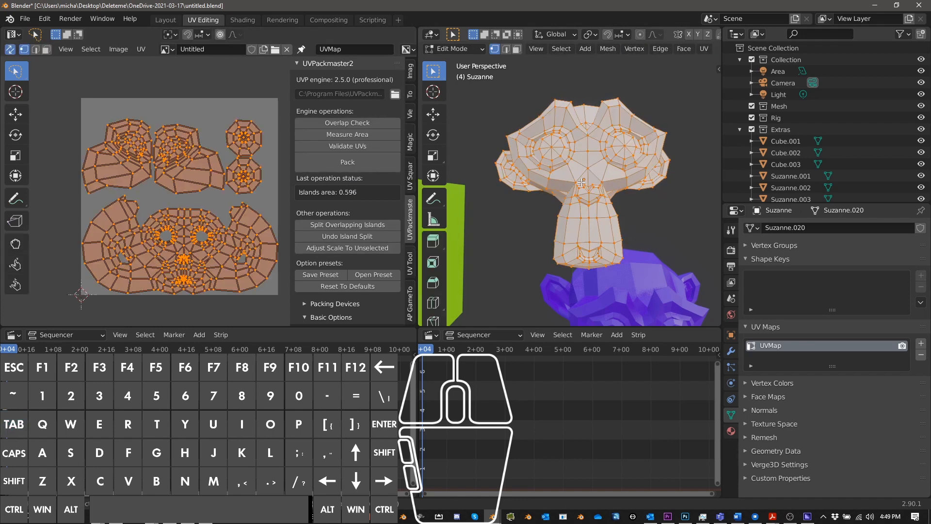
- Measure Suzanne's UV island area and pack the islands, reporting 0.604 islands area
{"action": "left_click", "coordinate": [140, 49]}
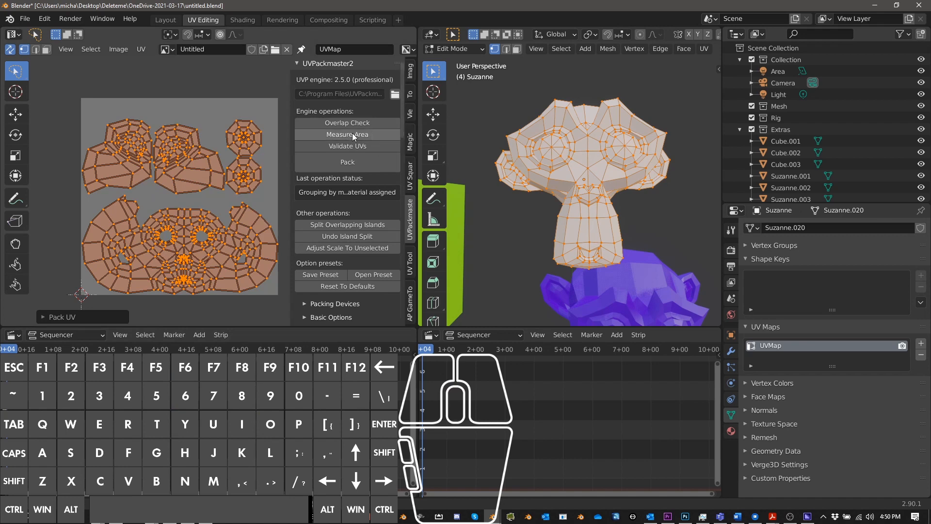
{"action": "left_click", "coordinate": [347, 134]}
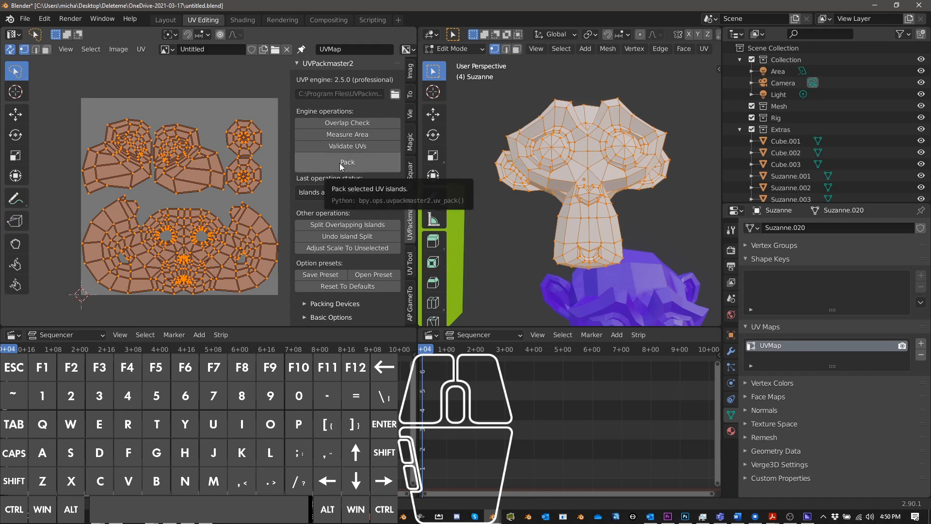
{"action": "left_click", "coordinate": [347, 162]}
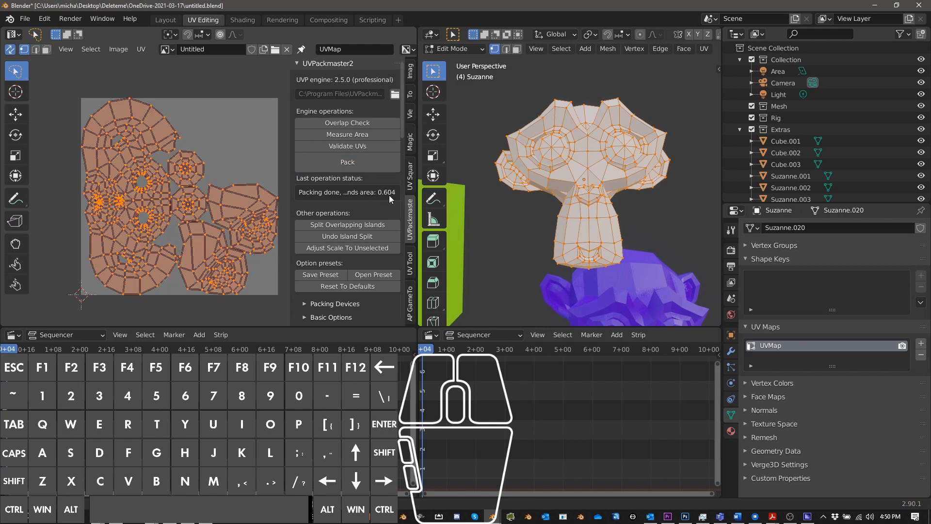
{"action": "mouse_move", "coordinate": [82, 282]}
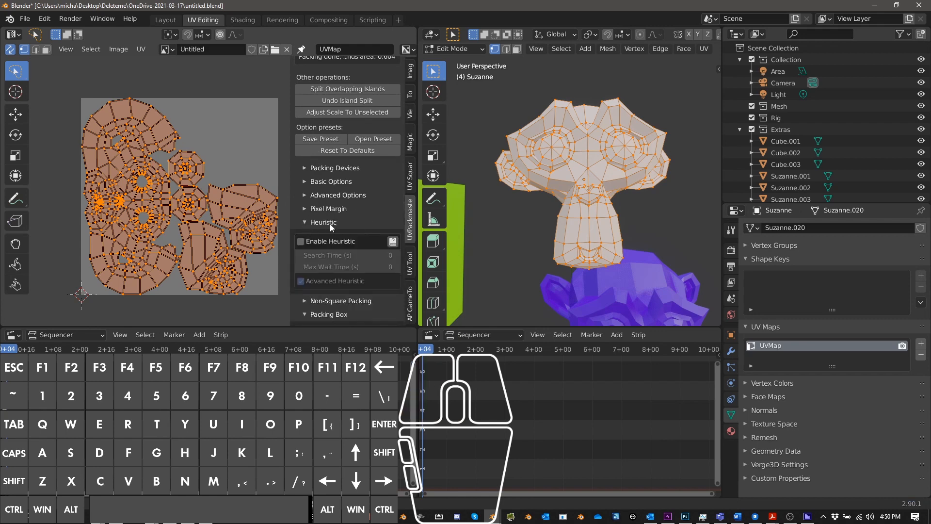
- Change a packing option in the UVPackmaster2 panel
{"action": "left_click", "coordinate": [301, 241]}
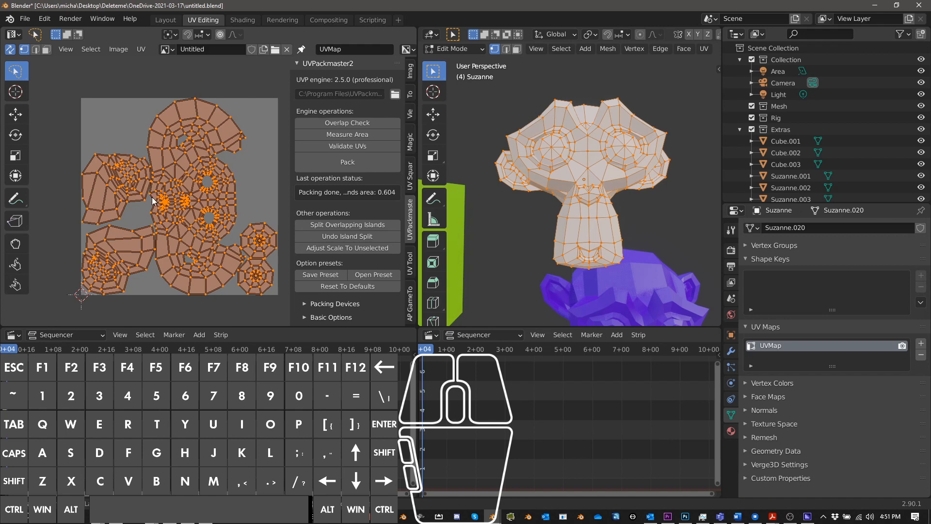
{"action": "mouse_move", "coordinate": [159, 207]}
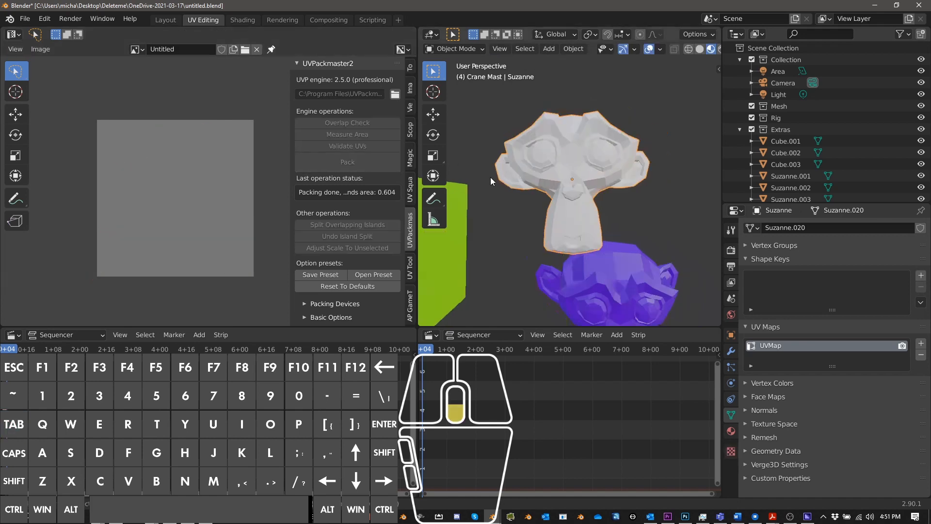
- Zoom out to the whole scene and select the white Suzanne copies
{"action": "key", "text": "shift+d"}
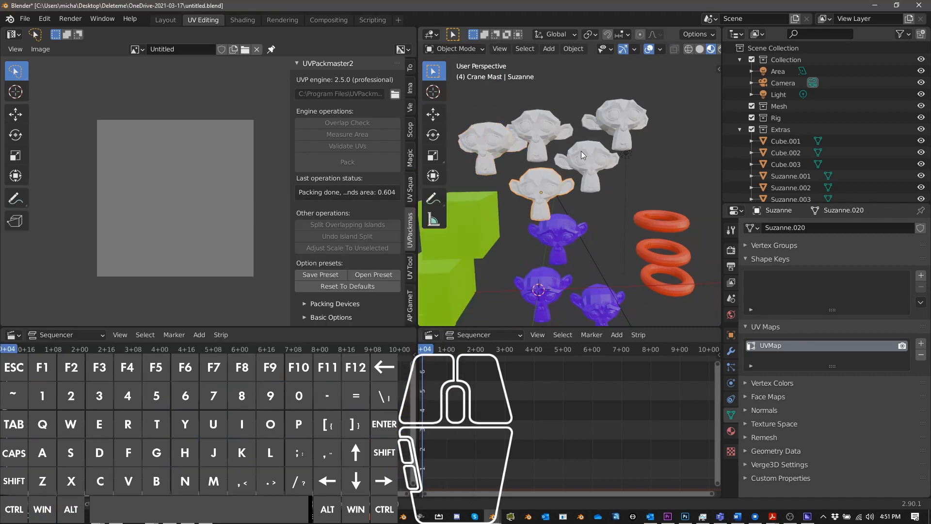
{"action": "left_click", "coordinate": [490, 150]}
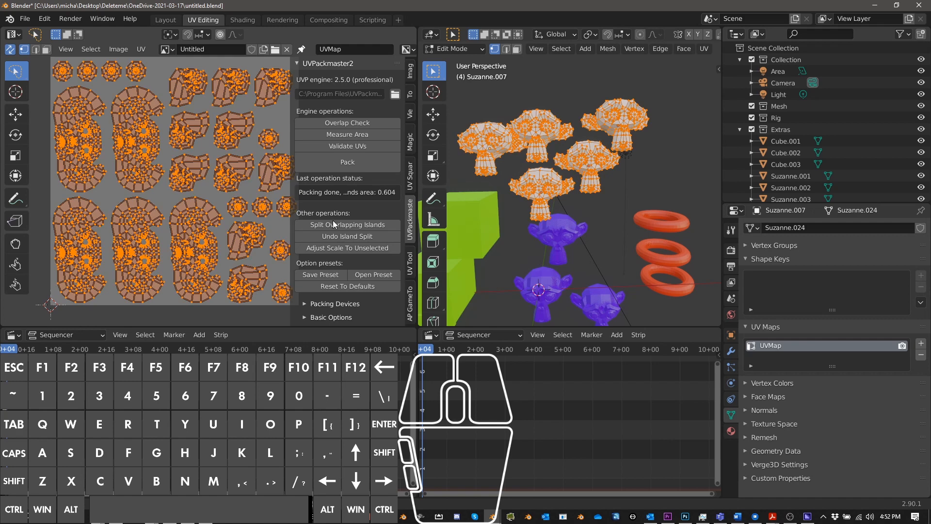
- Pack all five Suzanne copies' UV islands into one layout with 0.686 islands area
{"action": "left_click", "coordinate": [347, 161]}
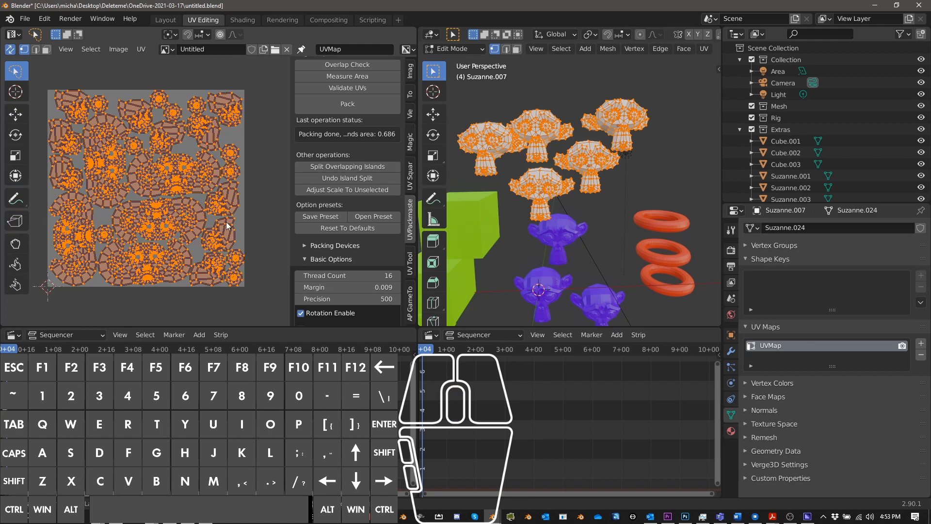
{"action": "mouse_move", "coordinate": [195, 195]}
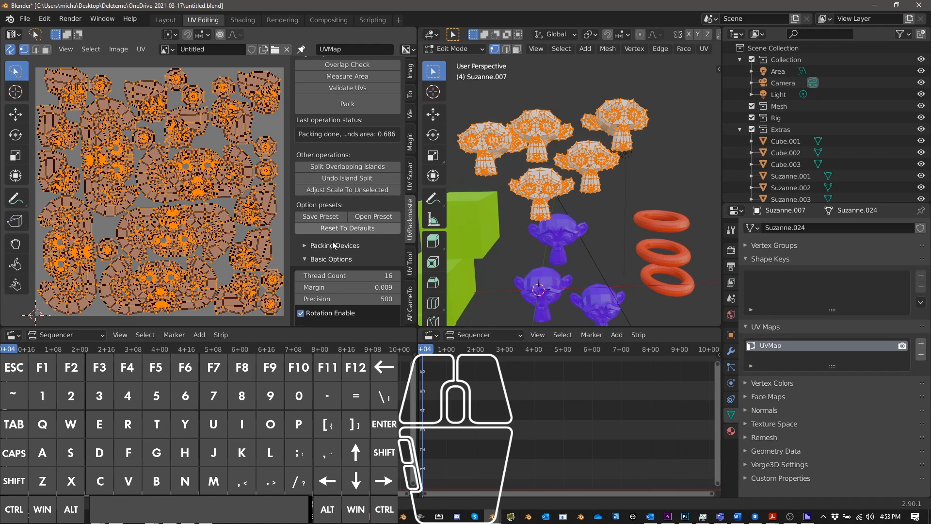
{"action": "left_click", "coordinate": [140, 49]}
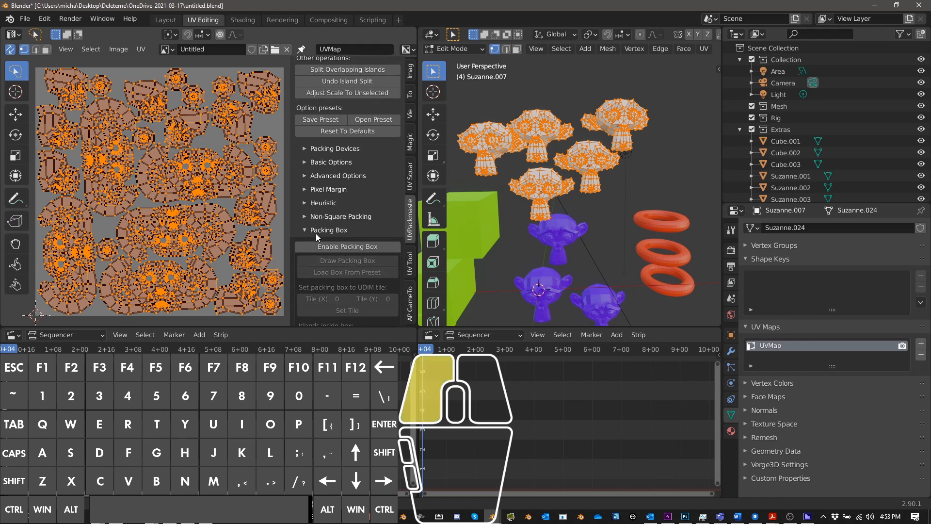
- Under Advanced Options, run Align Similar so matching Suzanne islands stack onto each other
{"action": "left_click", "coordinate": [329, 230]}
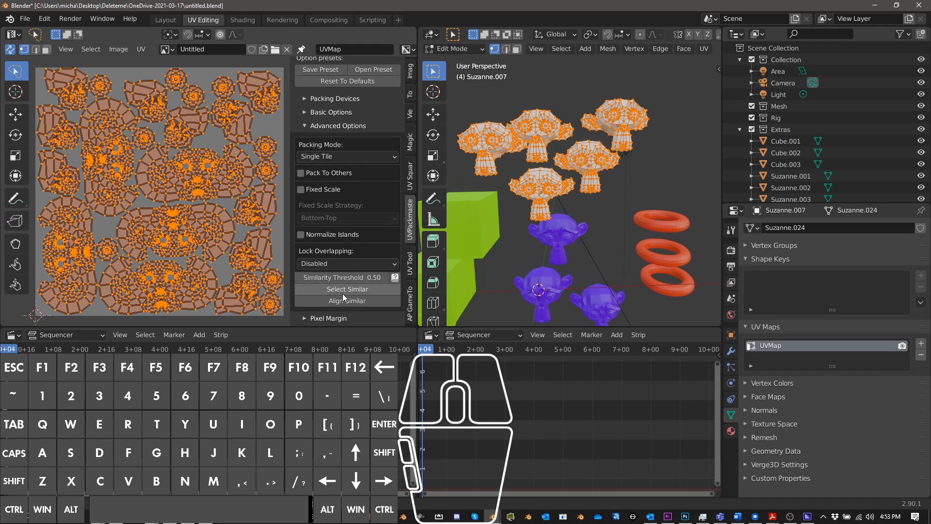
{"action": "left_click", "coordinate": [347, 300]}
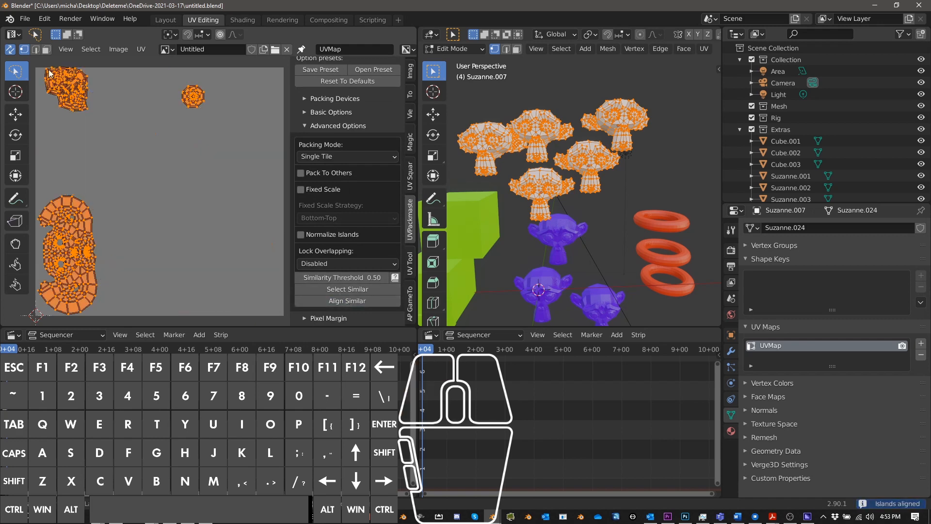
{"action": "mouse_move", "coordinate": [180, 82]}
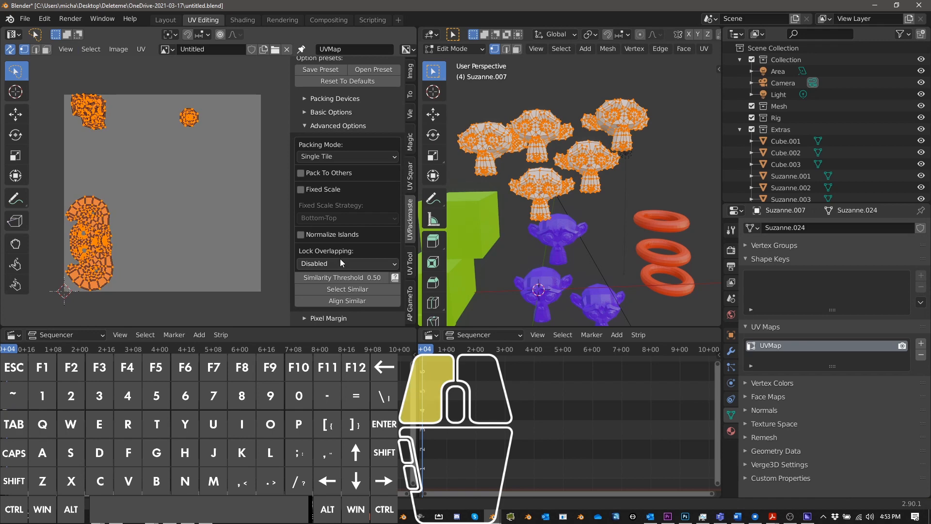
{"action": "left_click", "coordinate": [346, 263]}
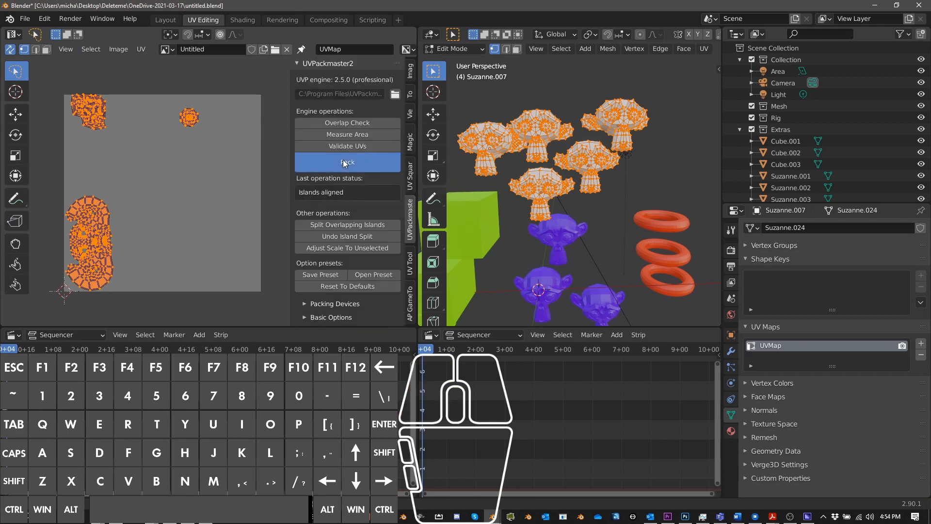
- Pack the aligned, stacked islands into the UV tile, finishing at 0.704 islands area
{"action": "left_click", "coordinate": [347, 162]}
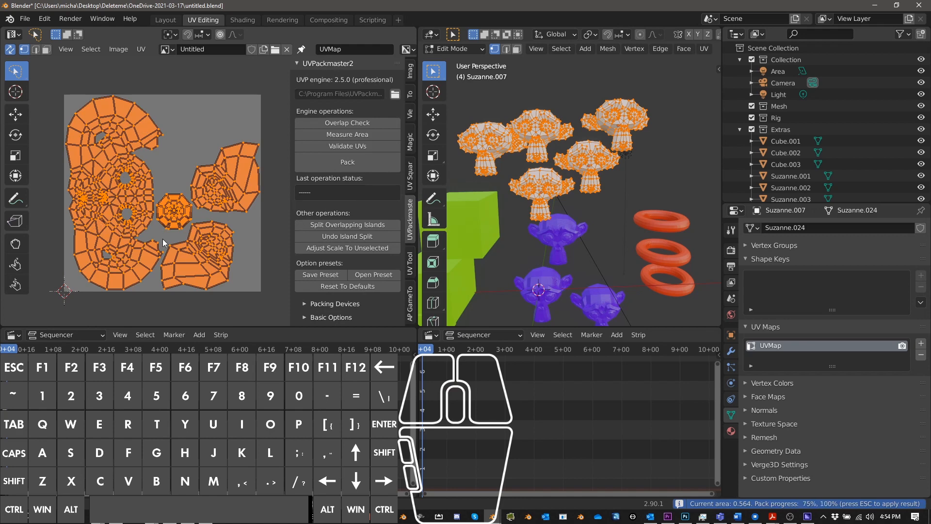
{"action": "left_click", "coordinate": [348, 162]}
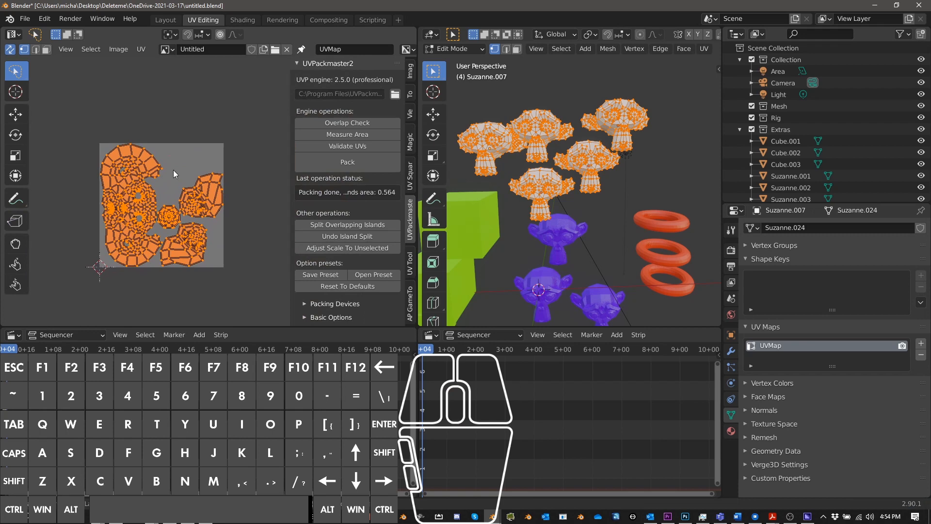
{"action": "mouse_move", "coordinate": [164, 234]}
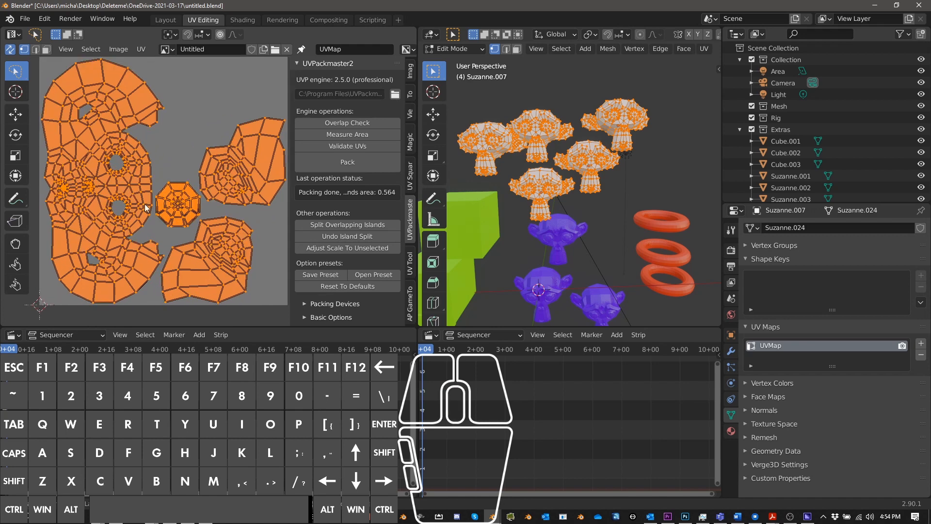
{"action": "mouse_move", "coordinate": [104, 181]}
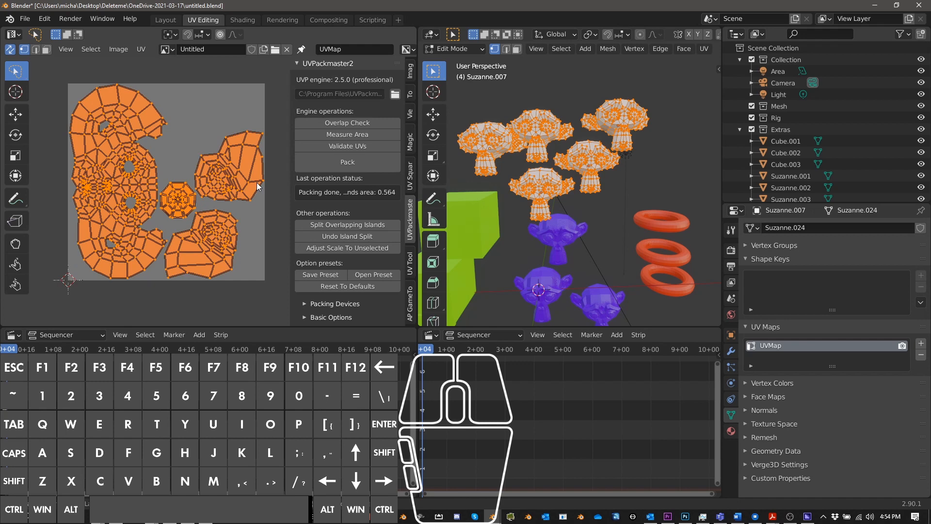
{"action": "left_click", "coordinate": [347, 162]}
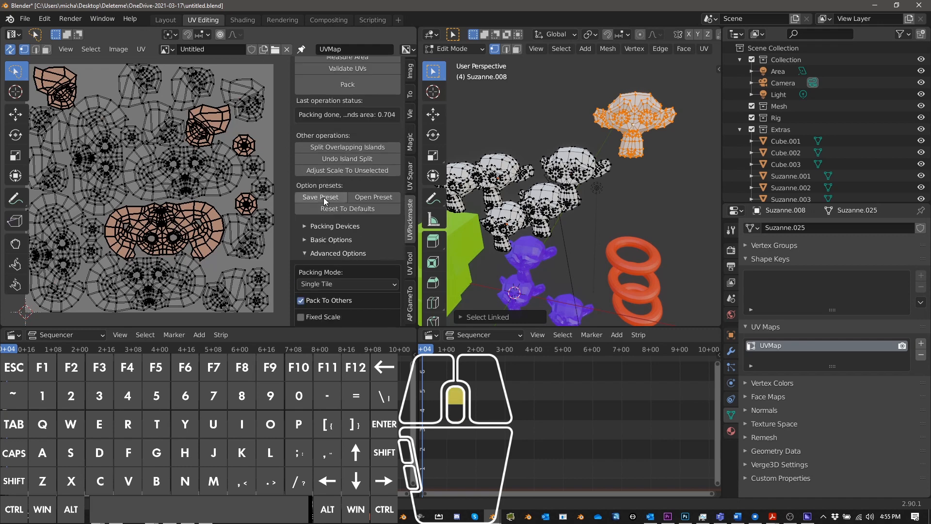
- Pack Suzanne.008's selected islands into the free space among the other islands
{"action": "left_click", "coordinate": [346, 162]}
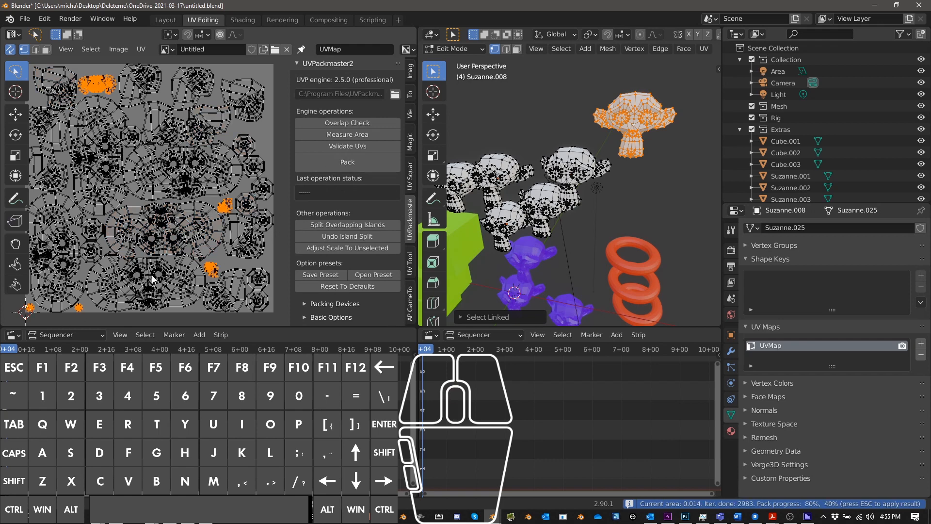
{"action": "mouse_move", "coordinate": [247, 346]}
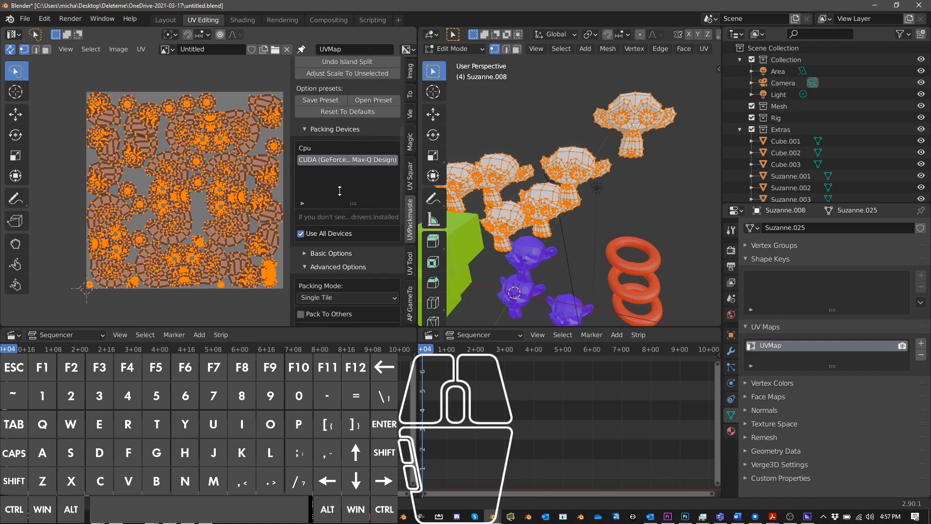
{"action": "left_click", "coordinate": [346, 278]}
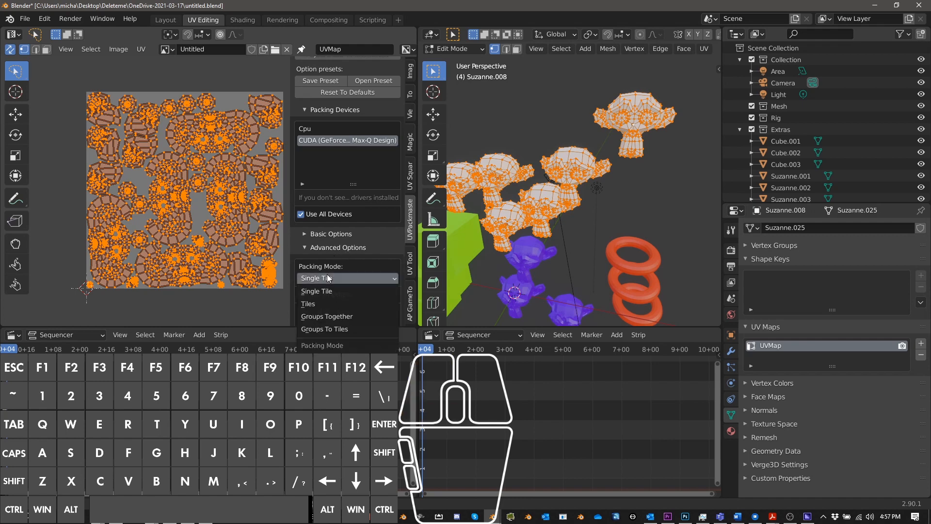
{"action": "mouse_move", "coordinate": [316, 291]}
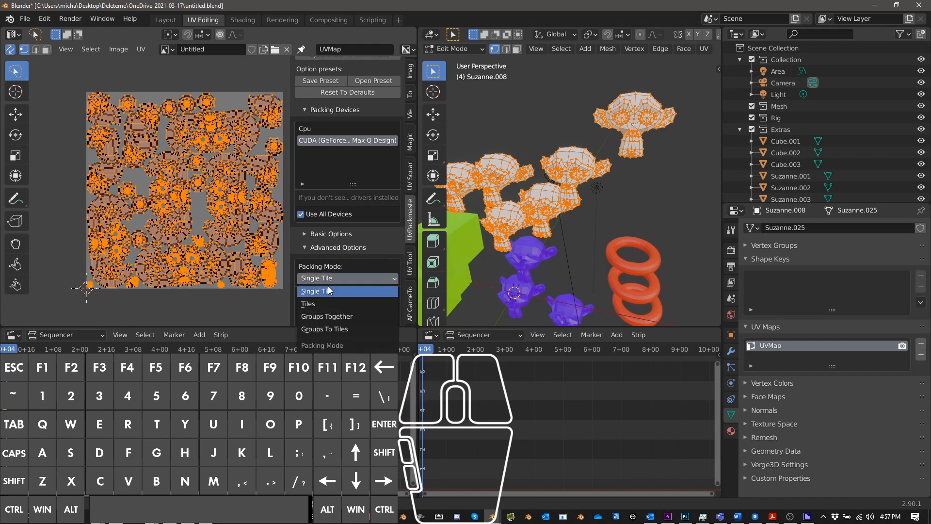
{"action": "left_click", "coordinate": [307, 304]}
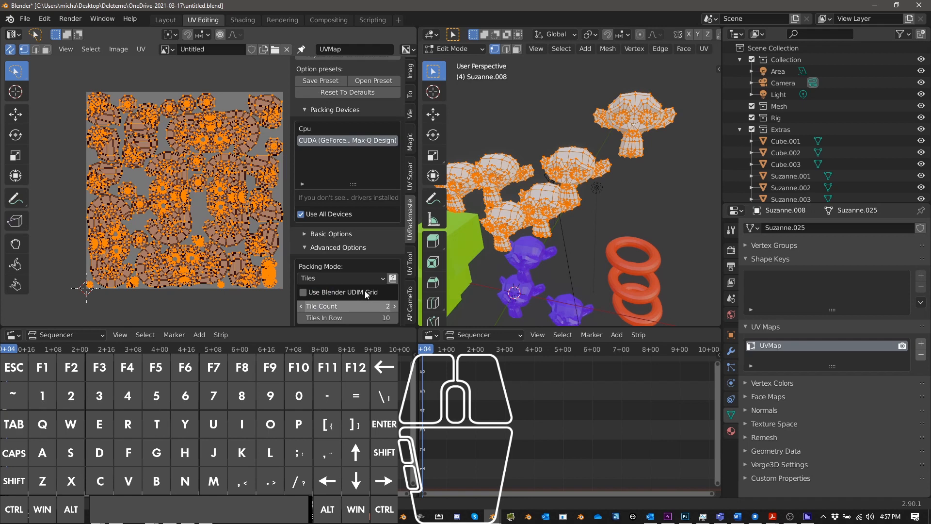
{"action": "left_click", "coordinate": [303, 292]}
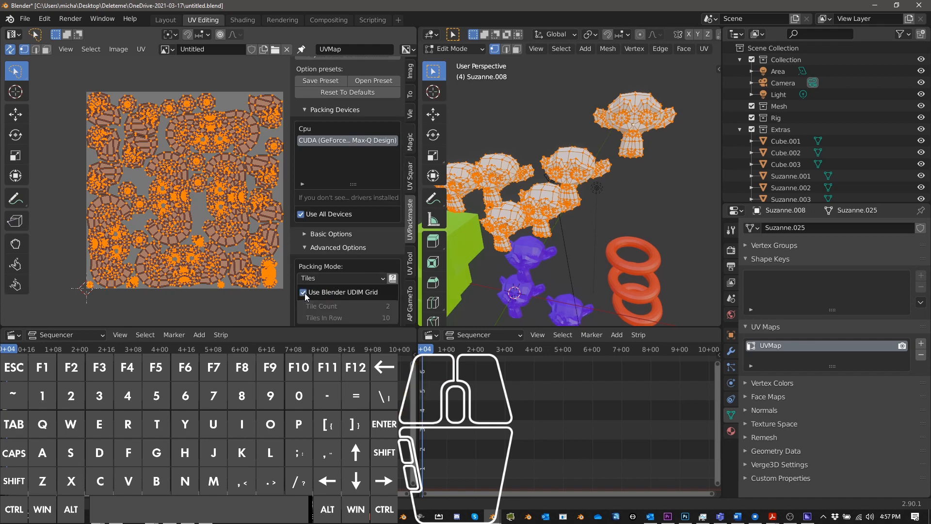
{"action": "left_click", "coordinate": [342, 278]}
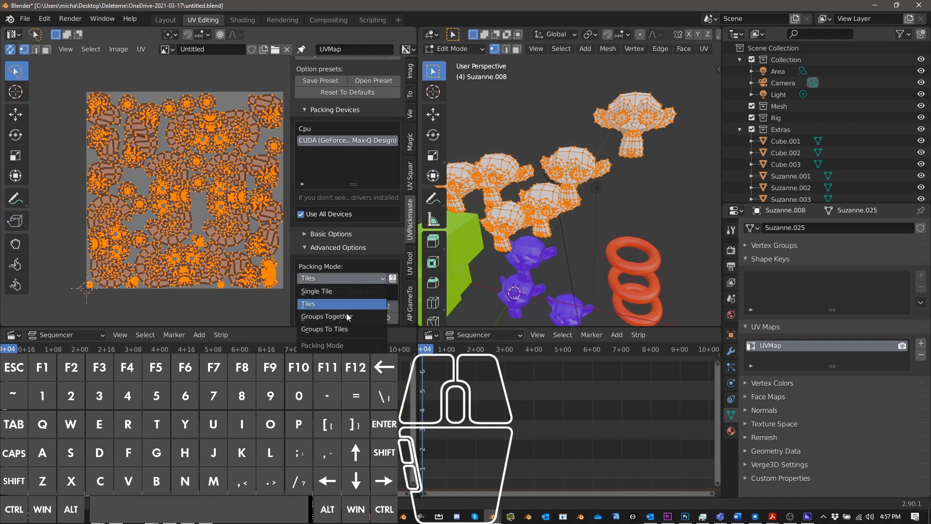
{"action": "mouse_move", "coordinate": [324, 328]}
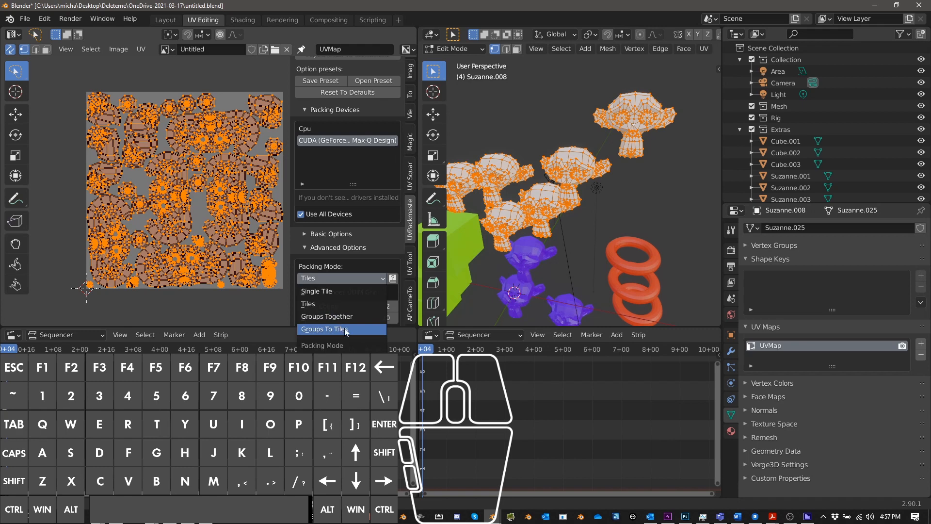
{"action": "mouse_move", "coordinate": [342, 291]}
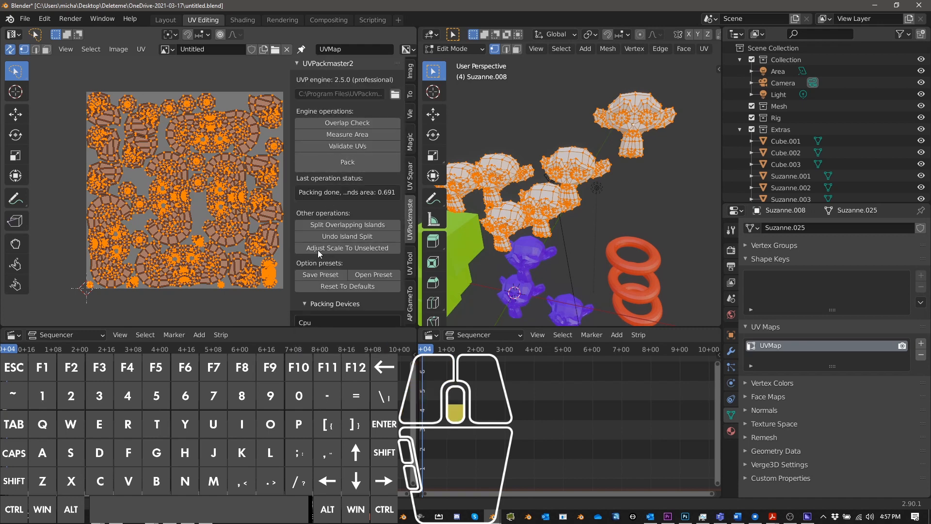
- Align similar islands, split overlapping islands, then repack everything into the single tile
{"action": "left_click", "coordinate": [346, 209]}
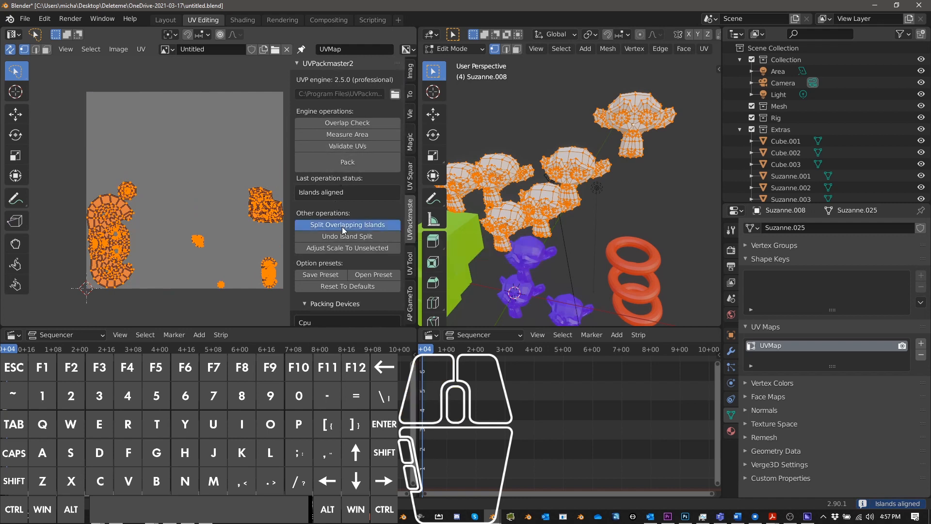
{"action": "left_click", "coordinate": [347, 225]}
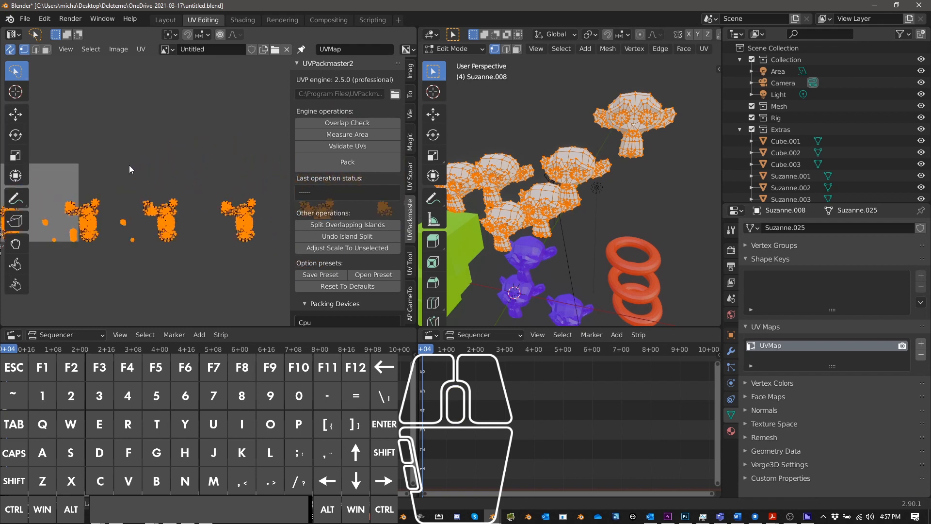
{"action": "left_click", "coordinate": [348, 161]}
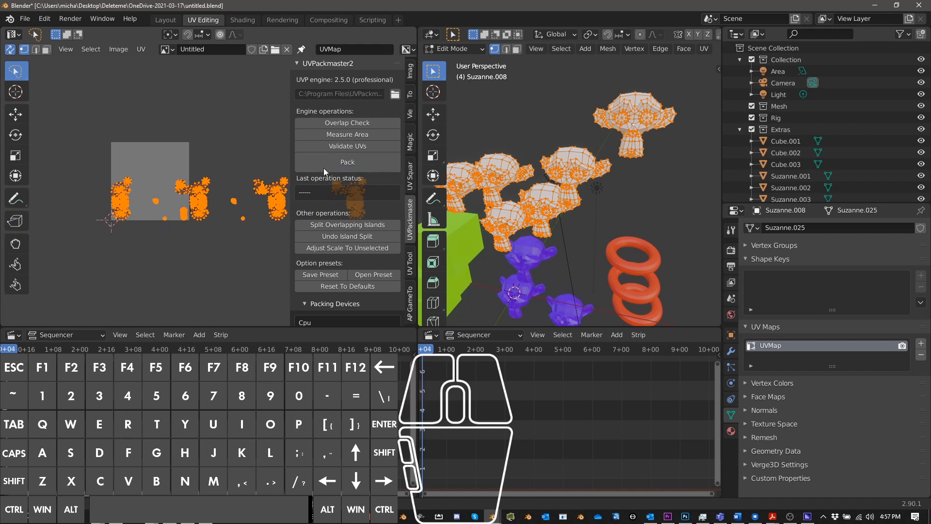
{"action": "left_click", "coordinate": [347, 162]}
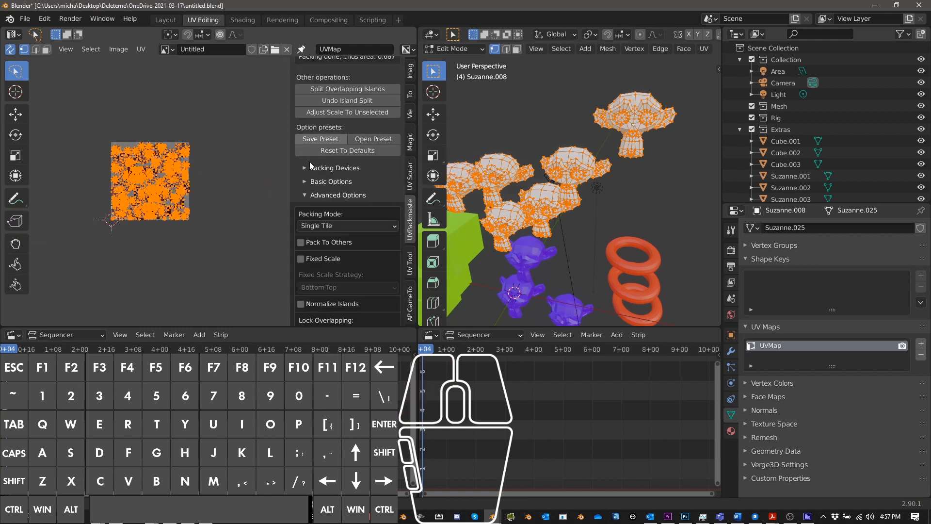
- Expand Packing Devices and Basic Options, enable Rotation, and expand Advanced Options
{"action": "left_click", "coordinate": [309, 168]}
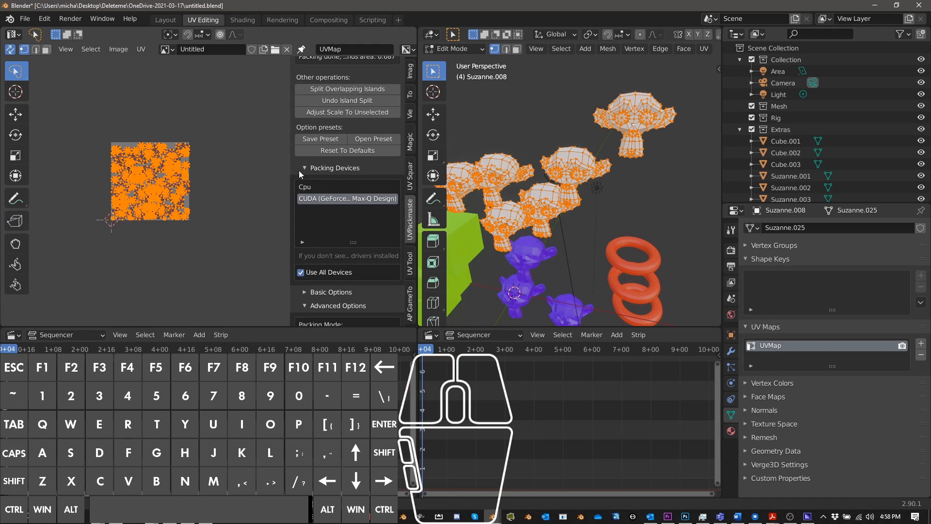
{"action": "left_click", "coordinate": [332, 181]}
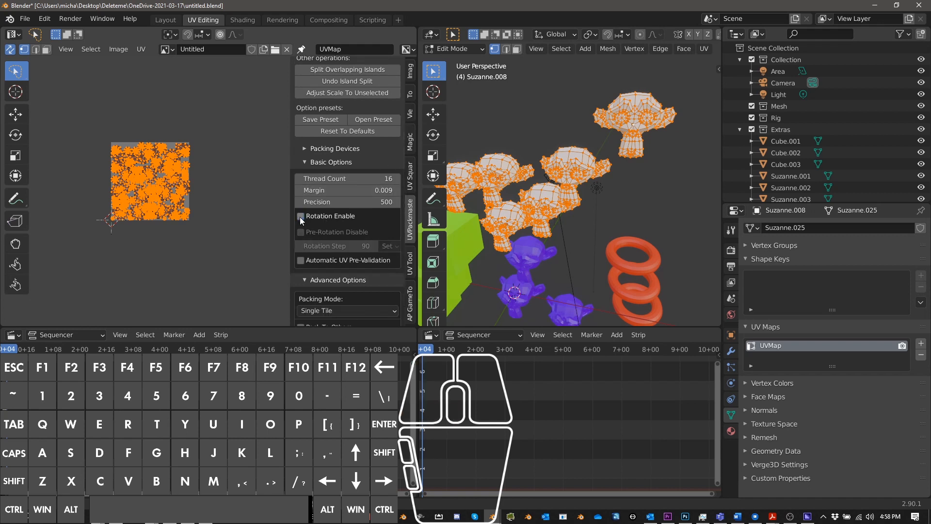
{"action": "left_click", "coordinate": [300, 215]}
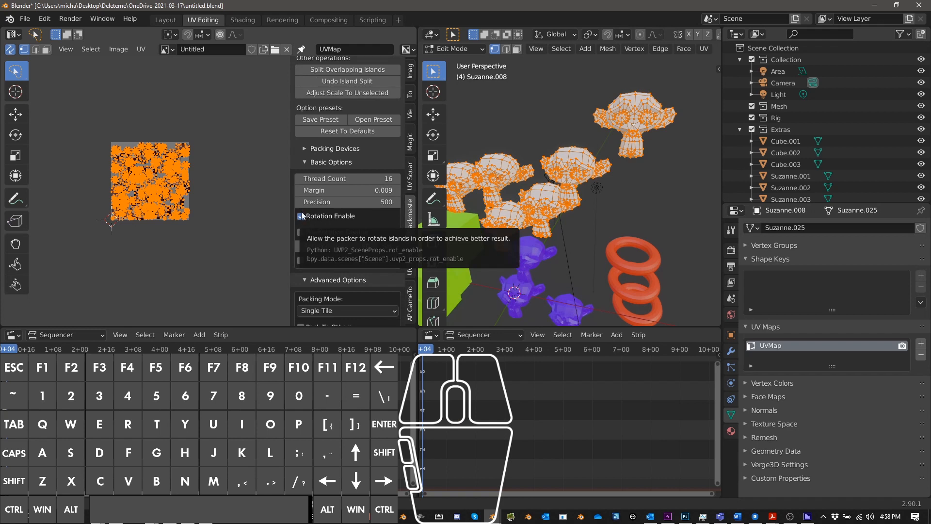
{"action": "left_click", "coordinate": [301, 216]}
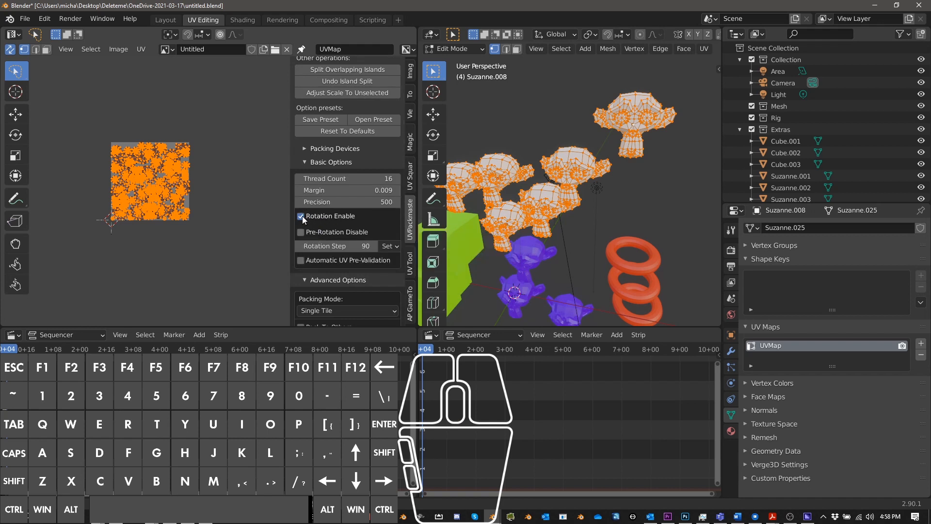
{"action": "left_click", "coordinate": [331, 162]}
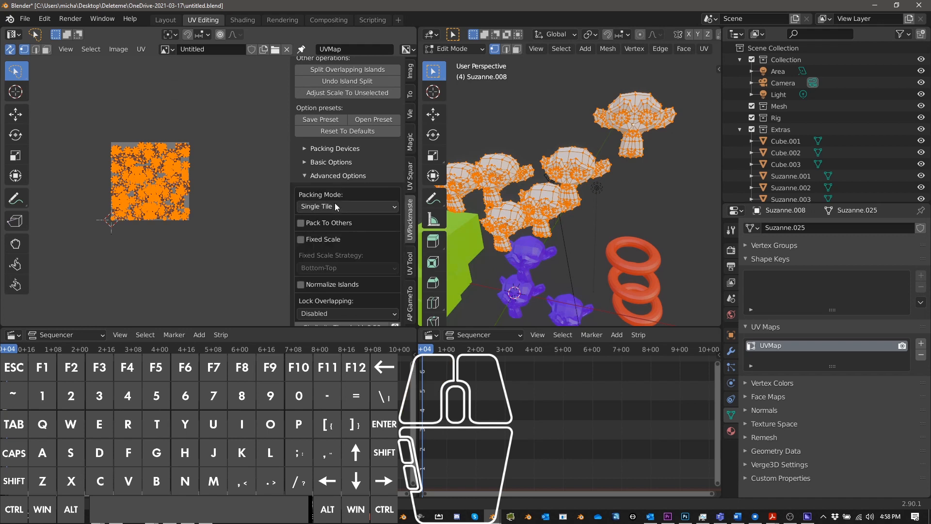
- Set Grouping Method to Material, toggle Normalize Islands, and scroll to Packing Box options
{"action": "left_click", "coordinate": [346, 206]}
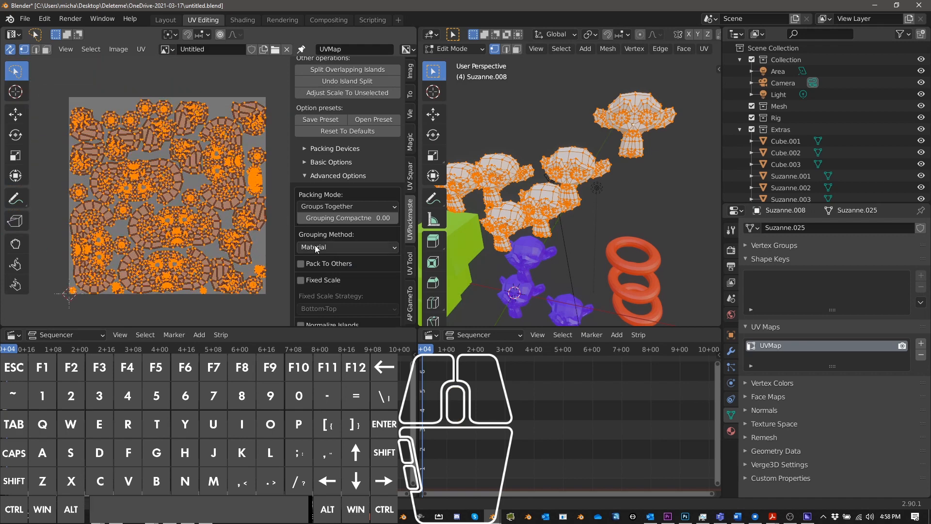
{"action": "left_click", "coordinate": [347, 246]}
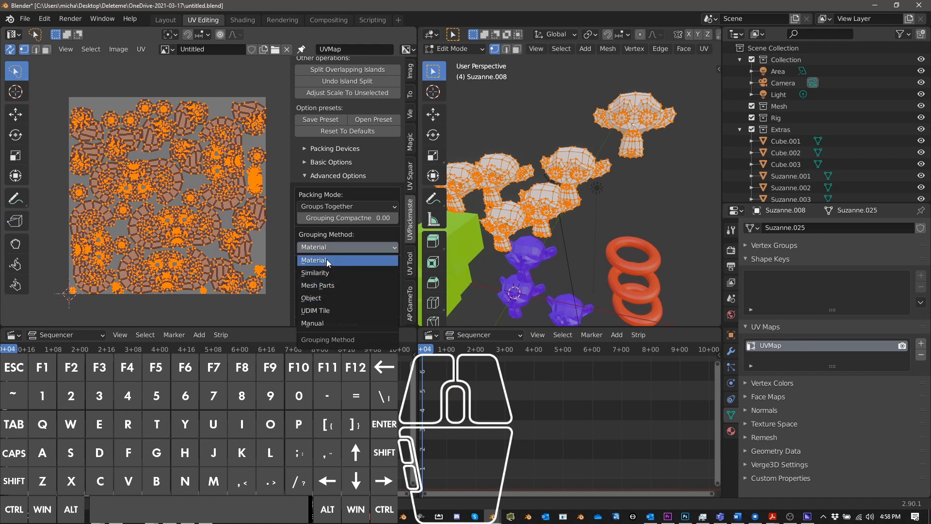
{"action": "left_click", "coordinate": [313, 260]}
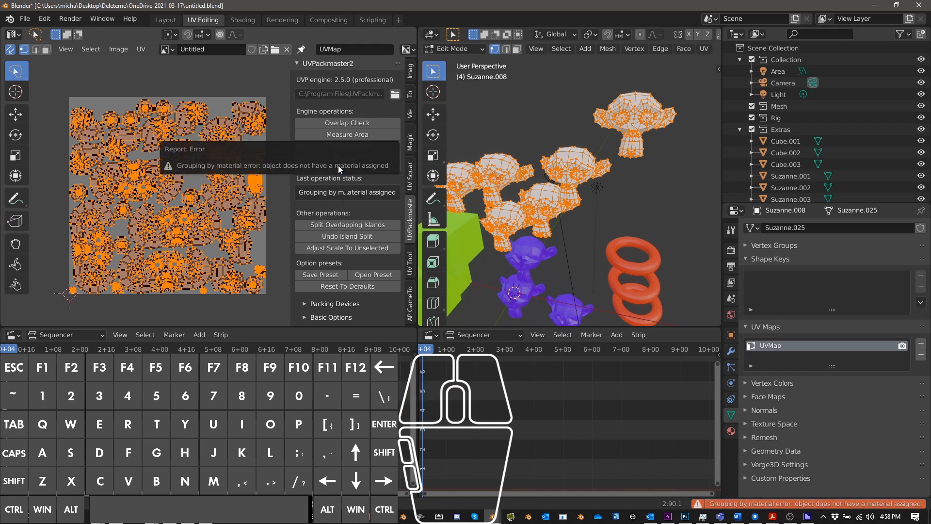
{"action": "mouse_move", "coordinate": [534, 144]}
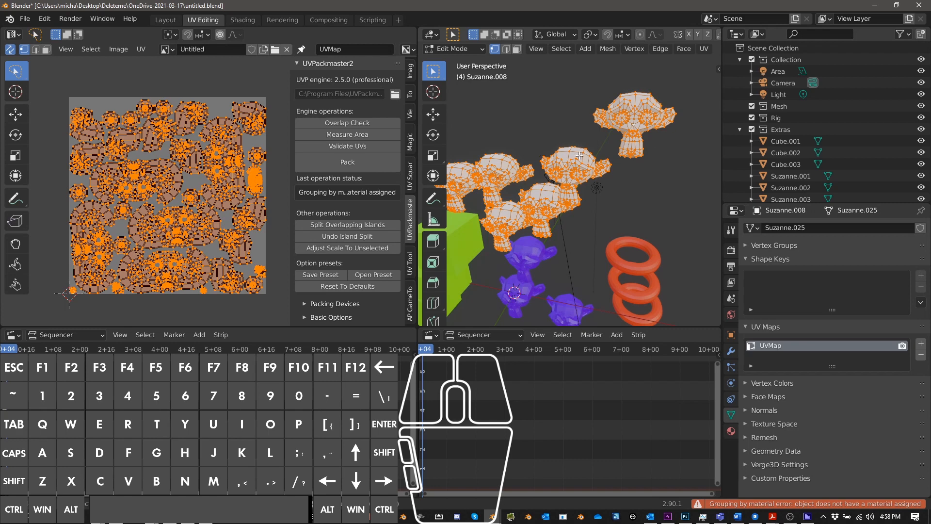
{"action": "mouse_move", "coordinate": [556, 221]}
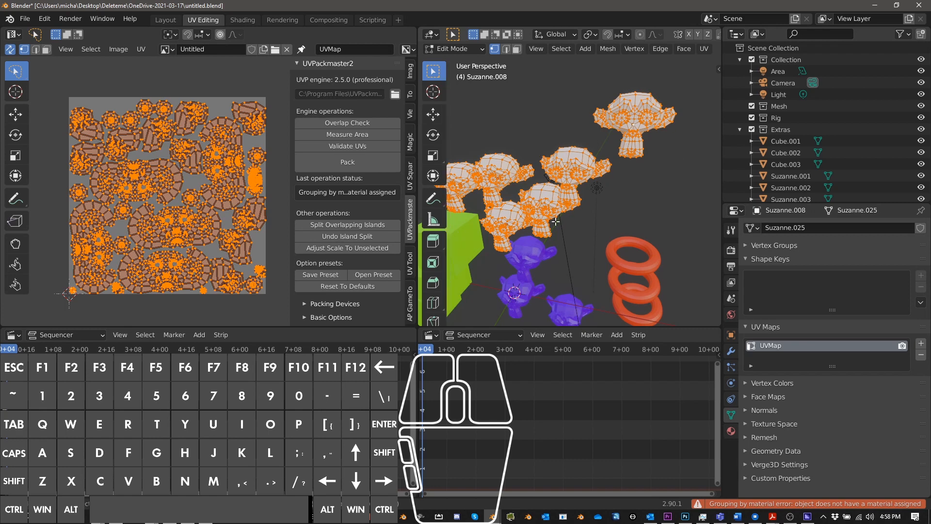
{"action": "mouse_move", "coordinate": [587, 205]}
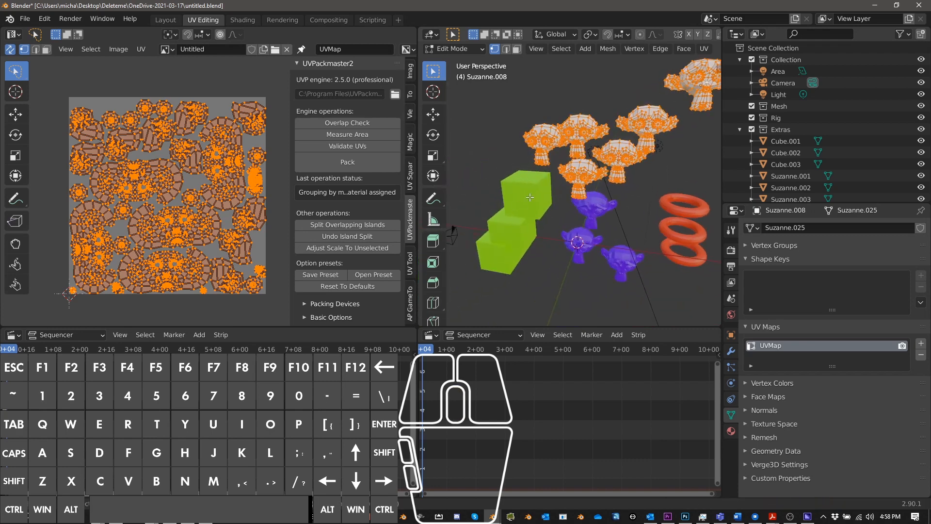
{"action": "mouse_move", "coordinate": [496, 247]}
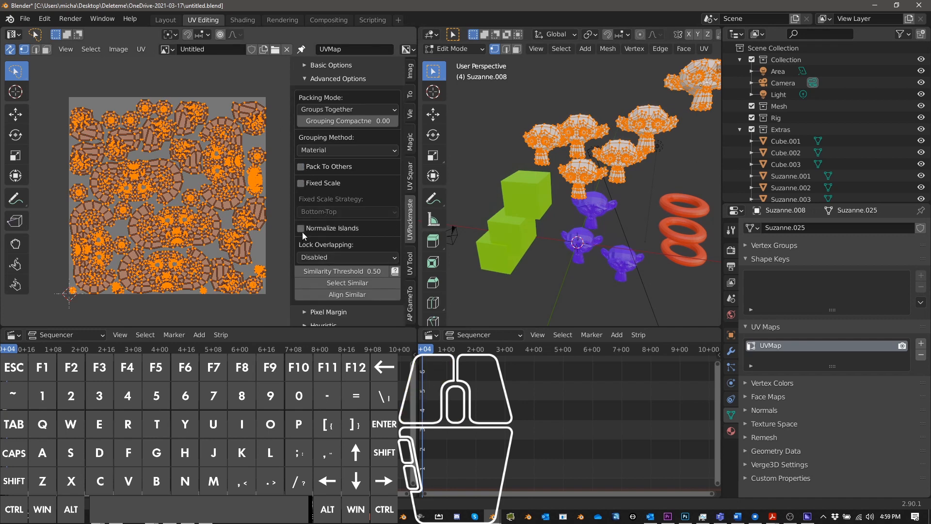
{"action": "left_click", "coordinate": [301, 228]}
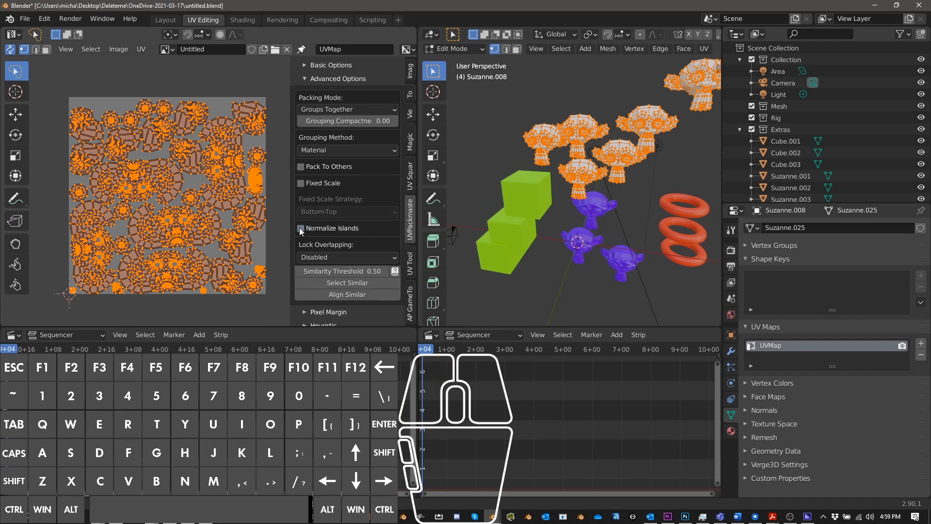
{"action": "mouse_move", "coordinate": [300, 231]}
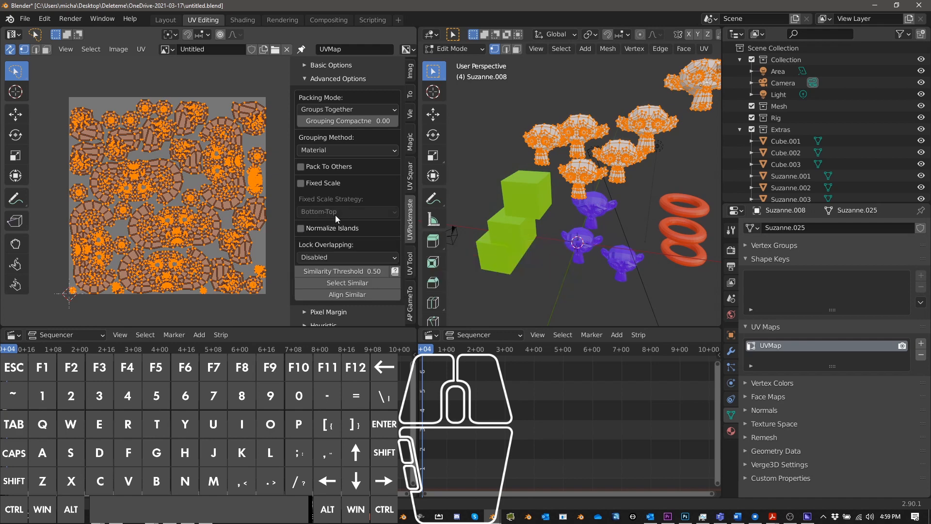
{"action": "scroll", "scroll_direction": "down", "scroll_amount": 3}
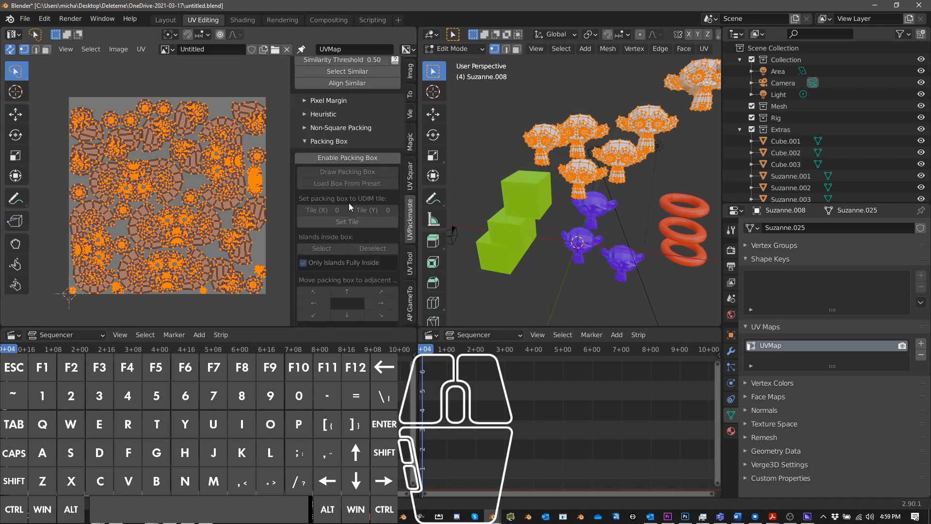
- Enable a packing box, draw a tall box on the tile's left, and pack into it
{"action": "left_click", "coordinate": [347, 157]}
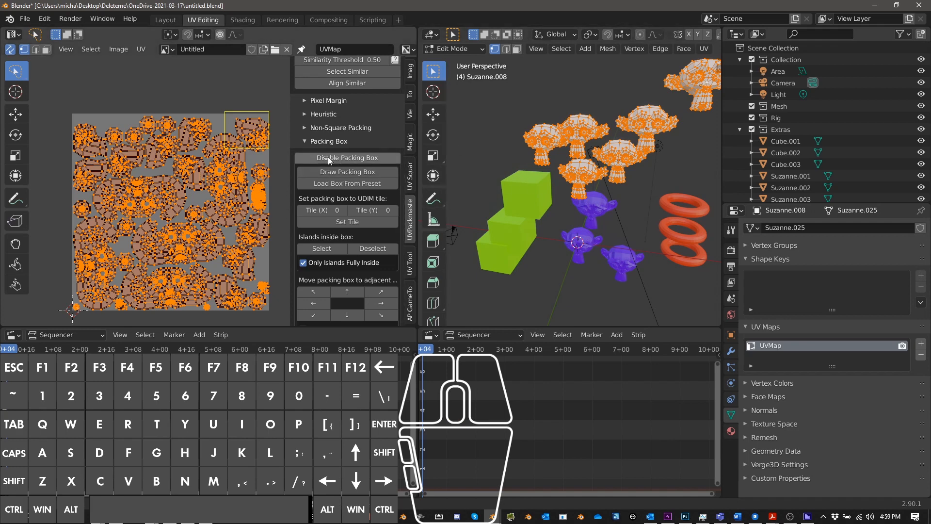
{"action": "left_click", "coordinate": [346, 172]}
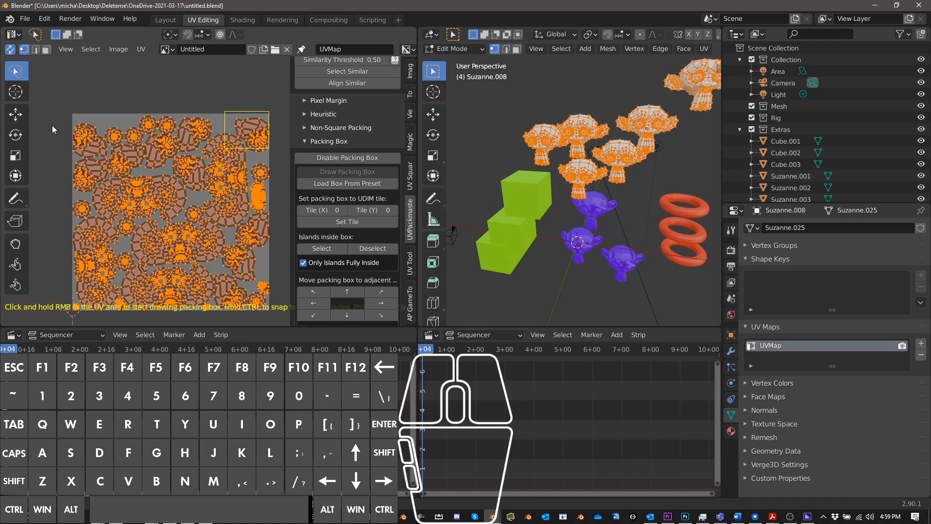
{"action": "left_click", "coordinate": [475, 386]}
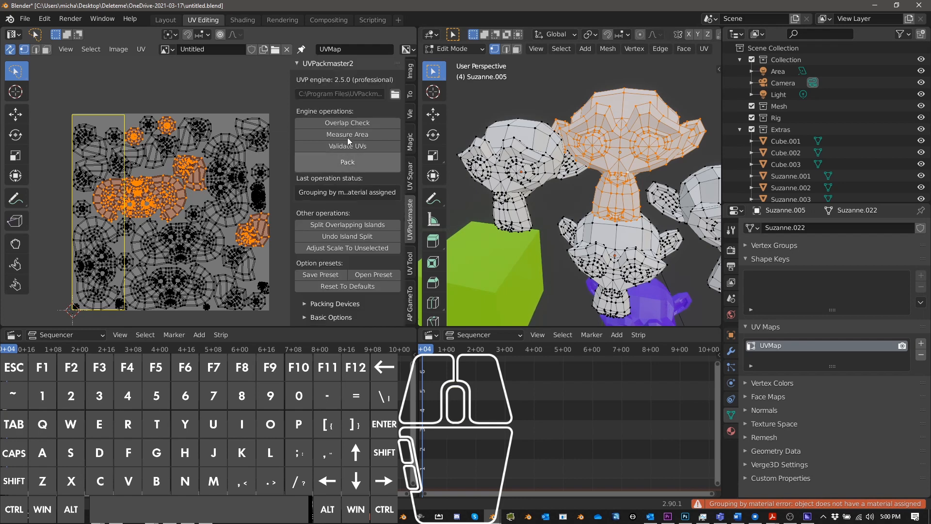
{"action": "left_click", "coordinate": [347, 161]}
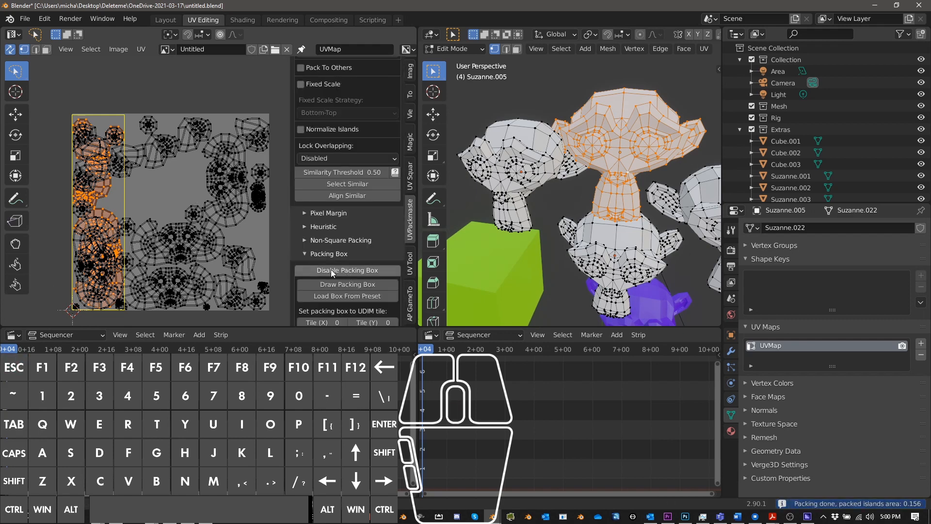
- Disable the packing box, repack across the whole tile, and clear the selection
{"action": "left_click", "coordinate": [347, 270]}
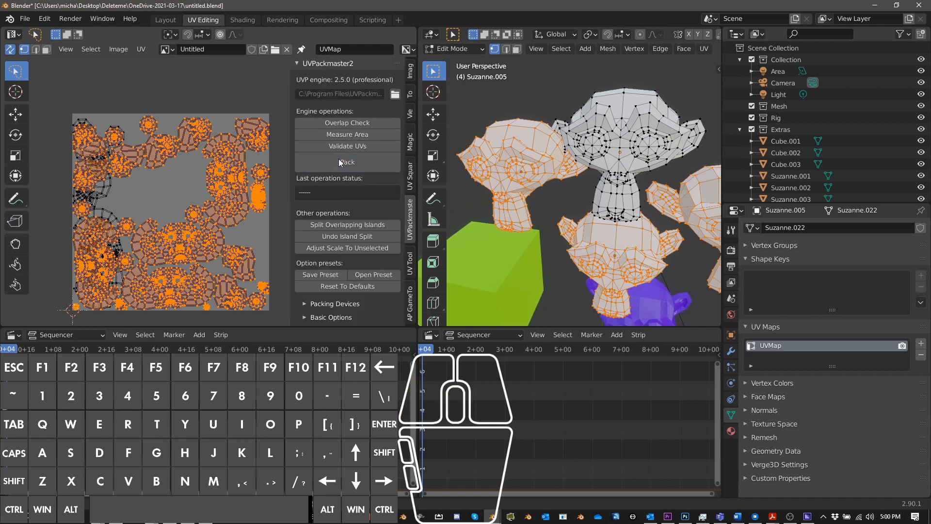
{"action": "left_click", "coordinate": [347, 162]}
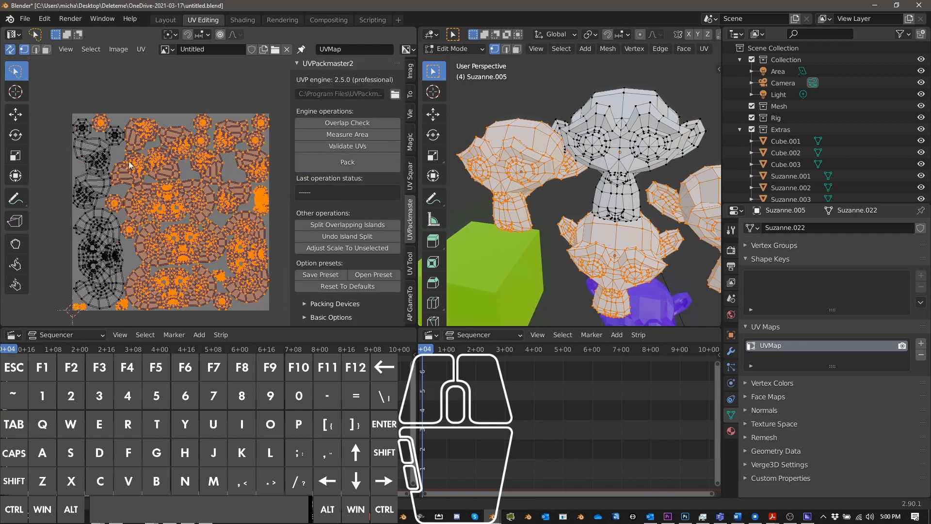
{"action": "left_click", "coordinate": [347, 162]}
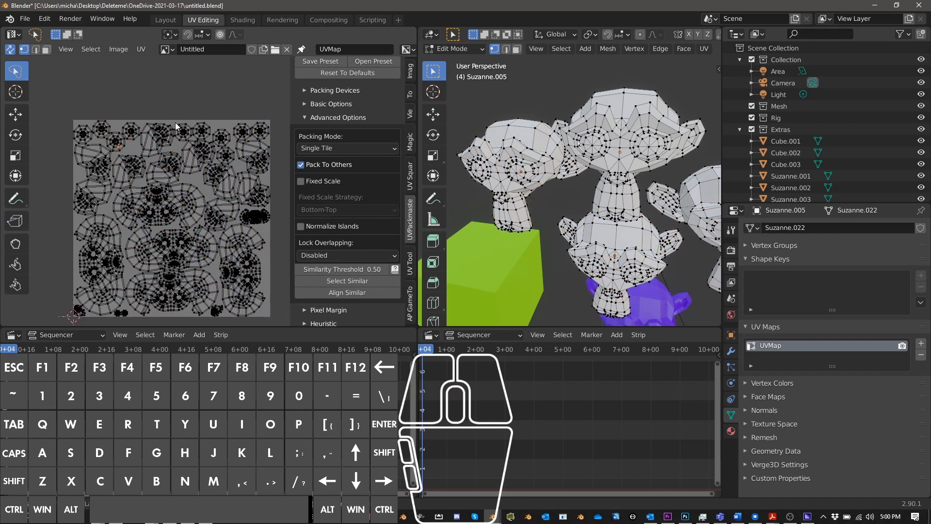
- Select the monkey's eye islands and enable a packing box around them
{"action": "left_click", "coordinate": [116, 134]}
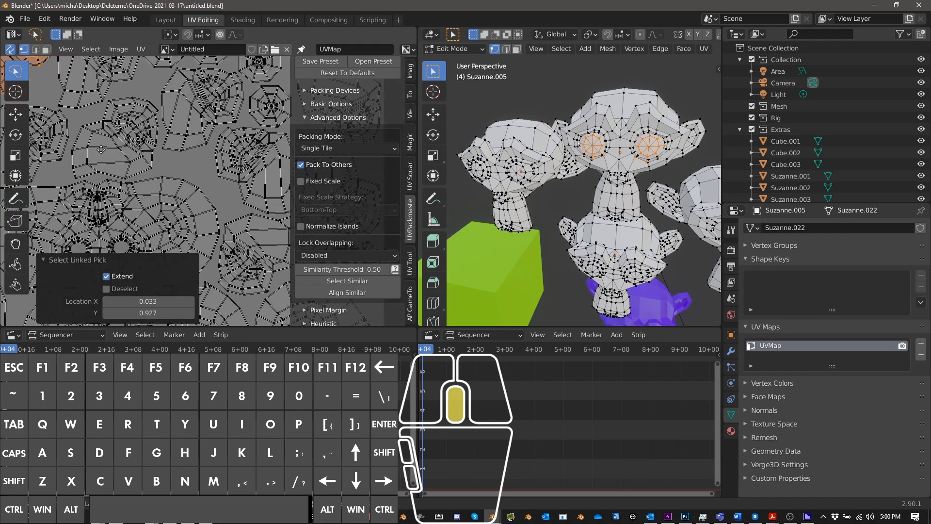
{"action": "scroll", "scroll_direction": "down", "scroll_amount": 3}
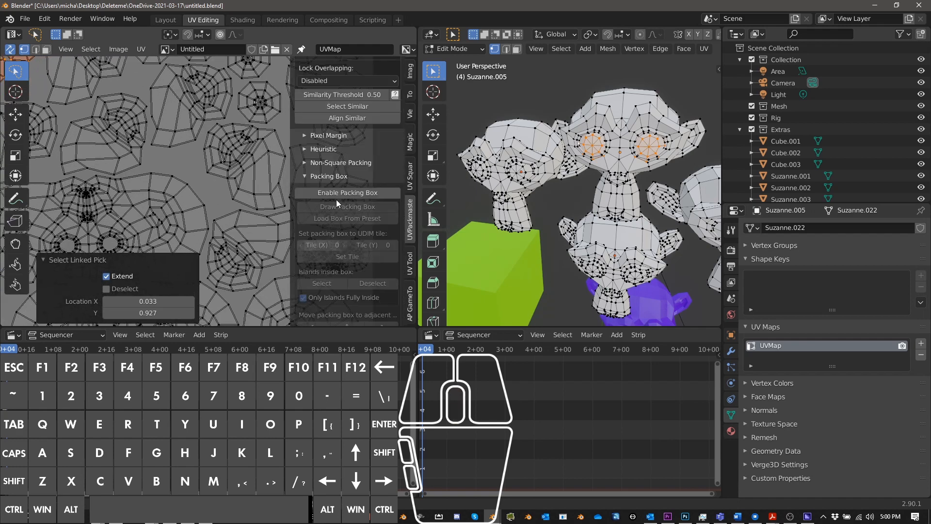
{"action": "left_click", "coordinate": [346, 193]}
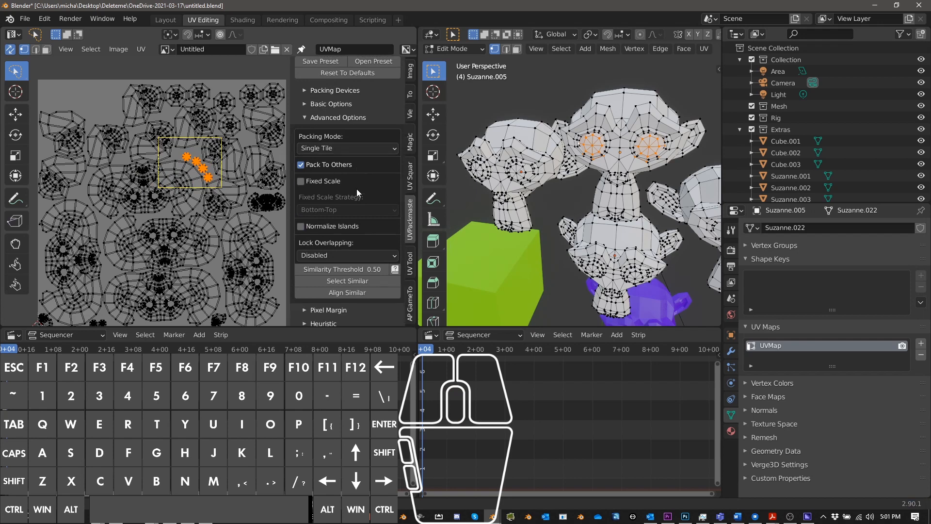
- Align the similar eye islands, then pick one eye island and select its five similar islands
{"action": "scroll", "scroll_direction": "down", "scroll_amount": 3}
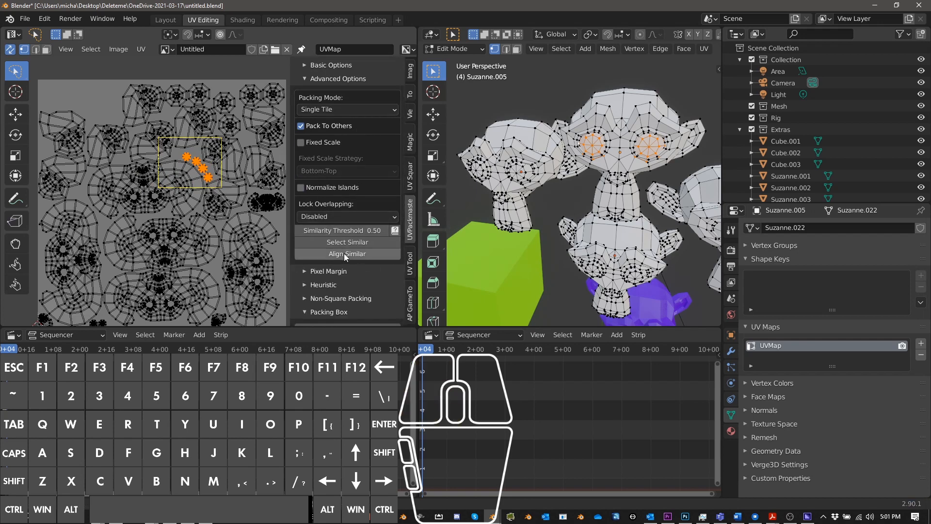
{"action": "left_click", "coordinate": [347, 254]}
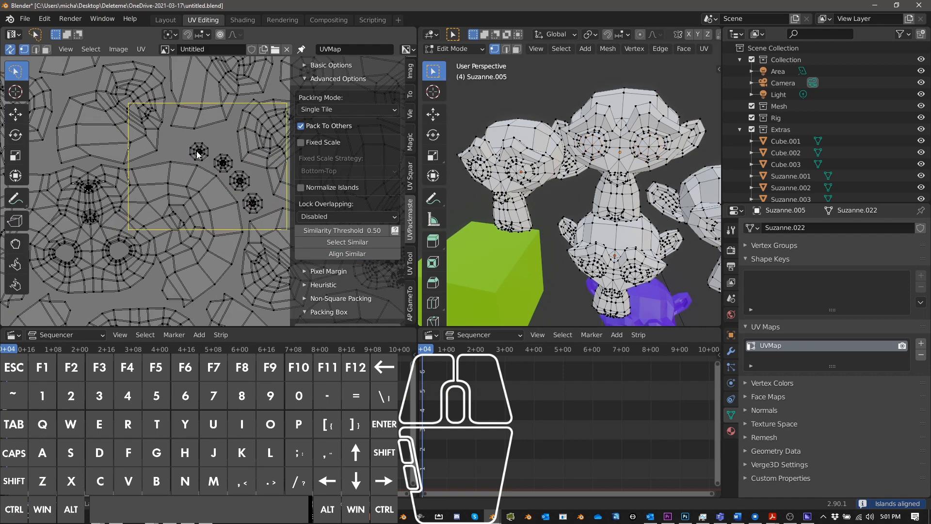
{"action": "left_click", "coordinate": [199, 152]}
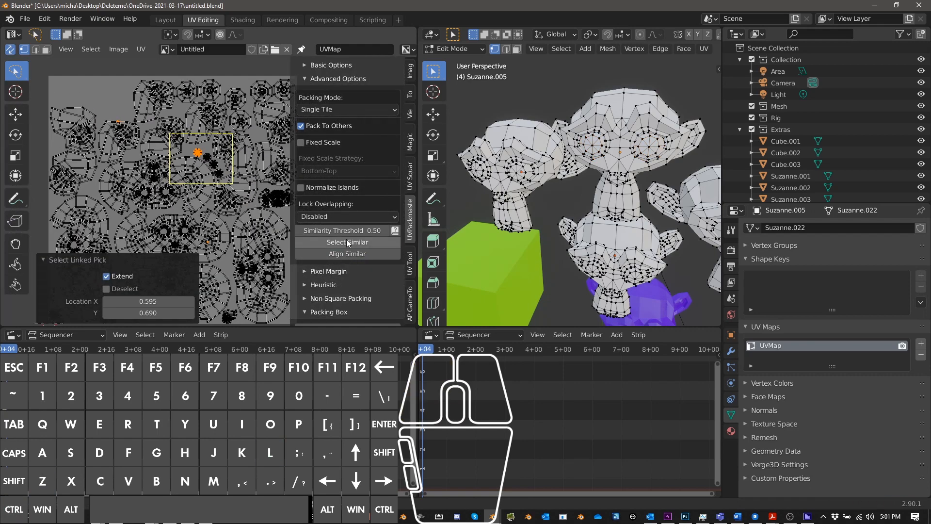
{"action": "left_click", "coordinate": [346, 242]}
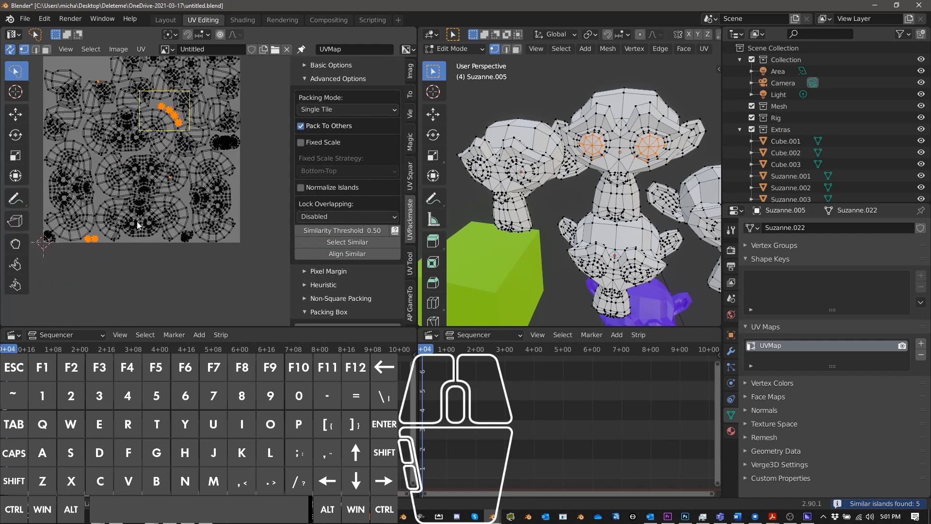
{"action": "mouse_move", "coordinate": [243, 202]}
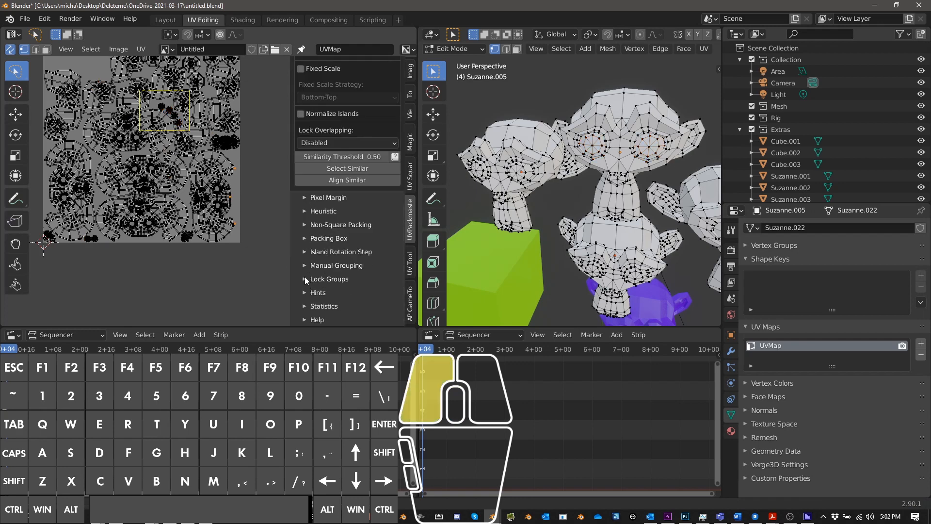
- Expand the Non-Square Packing and Pixel Margin settings and scroll down to the grouping options
{"action": "left_click", "coordinate": [305, 251]}
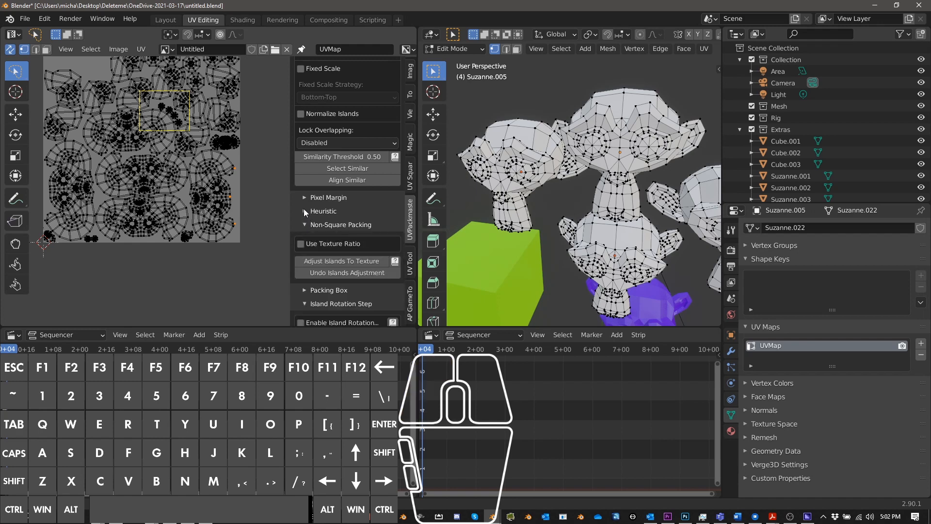
{"action": "left_click", "coordinate": [328, 198]}
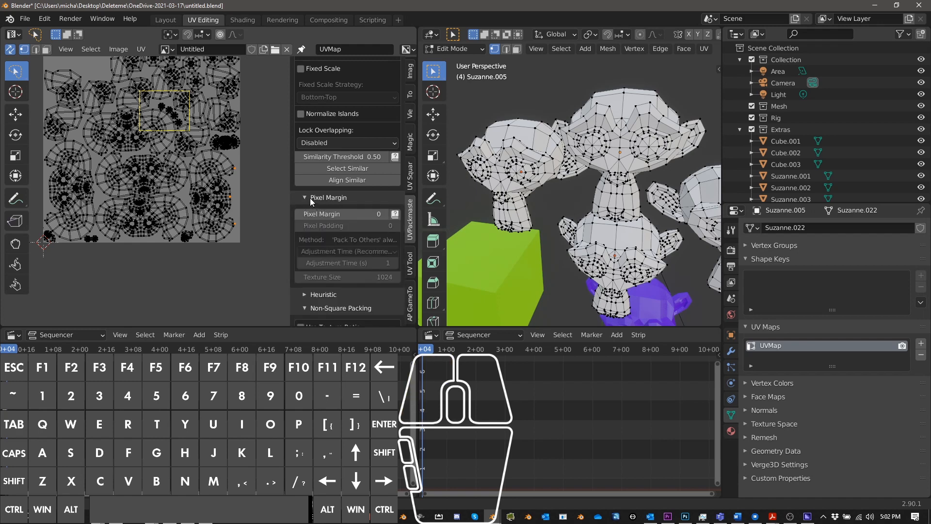
{"action": "mouse_move", "coordinate": [342, 214]}
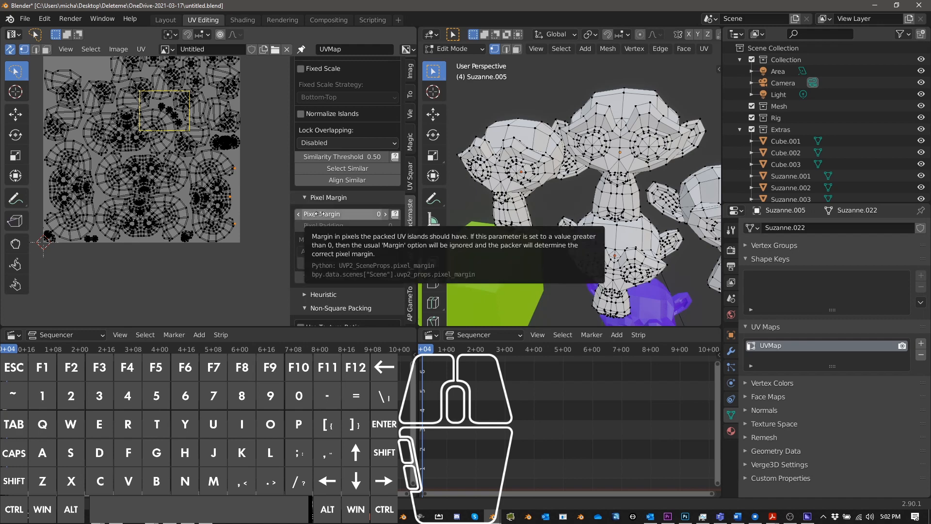
{"action": "scroll", "scroll_direction": "down", "scroll_amount": 3}
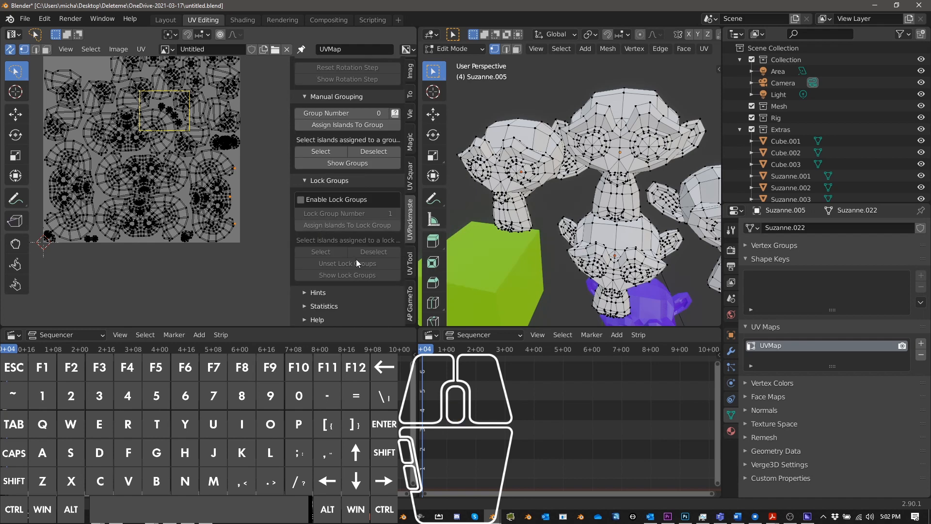